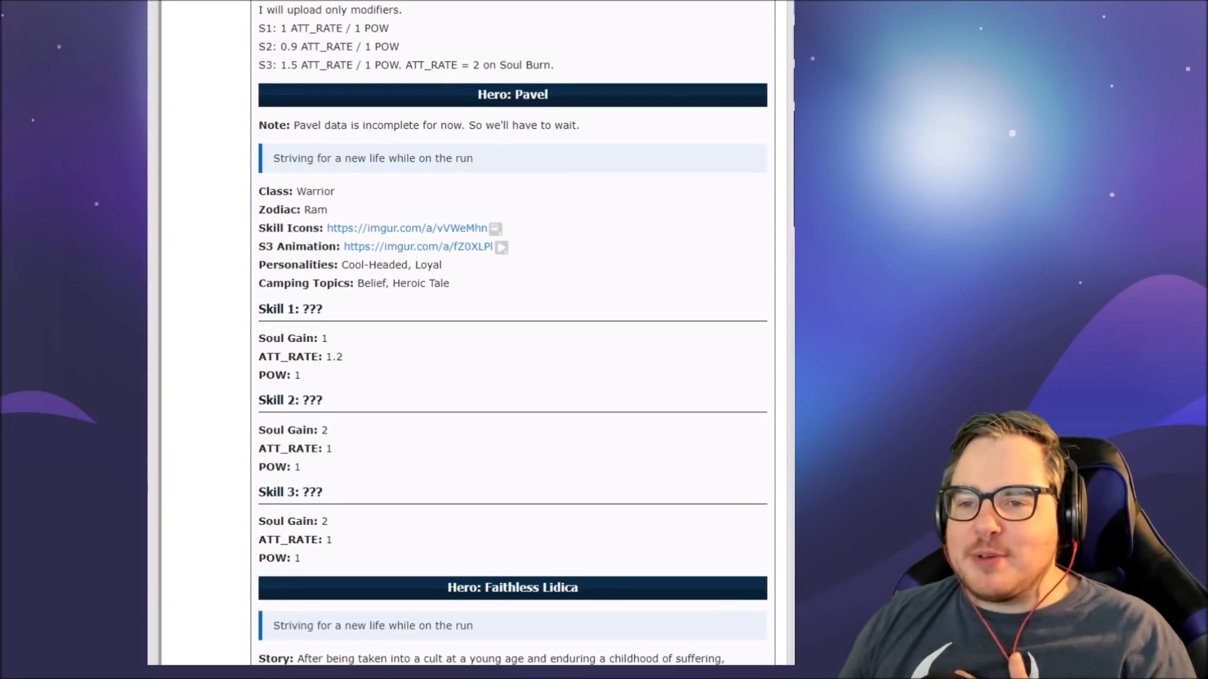
# Step: Return to the post's beginning and highlight the opening sentence about datamines changing
pyautogui.scroll(3)
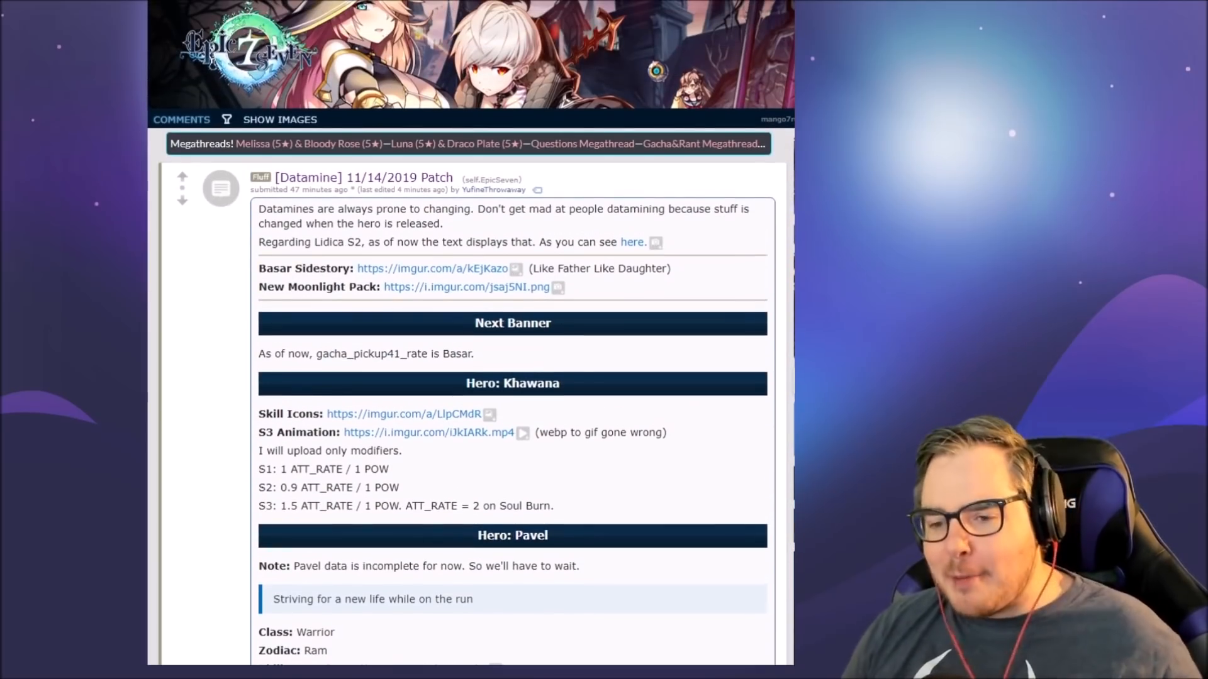
pyautogui.scroll(-3)
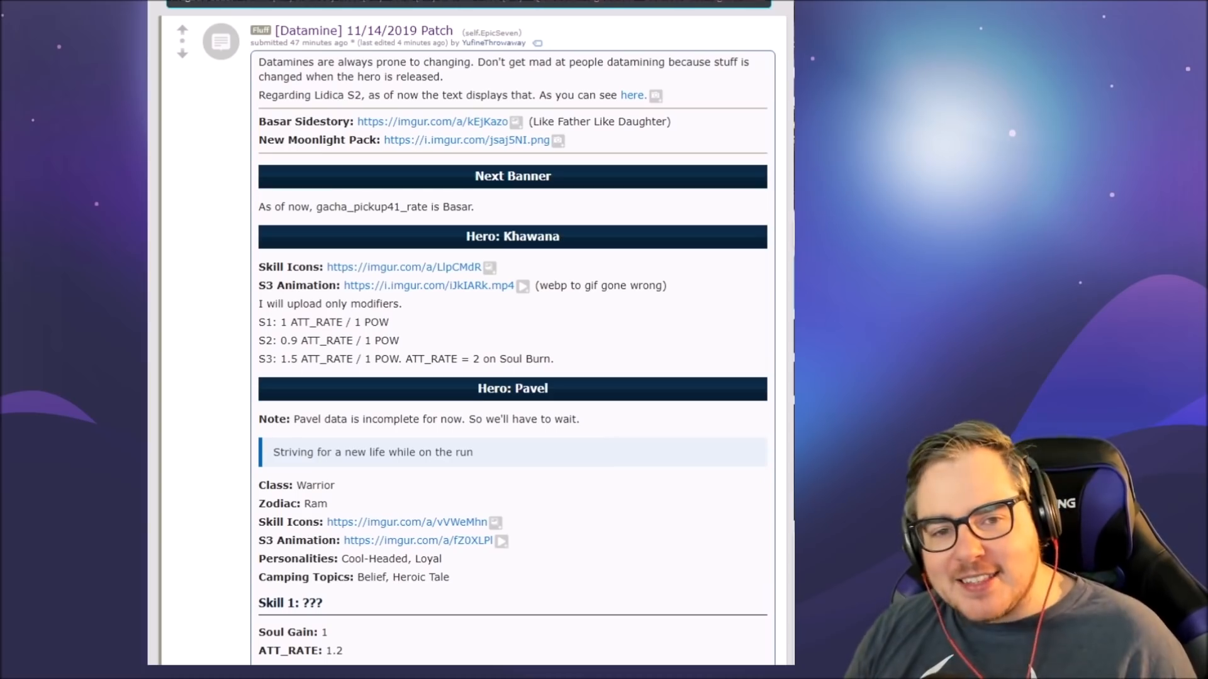
pyautogui.moveTo(259, 62); pyautogui.dragTo(406, 62)
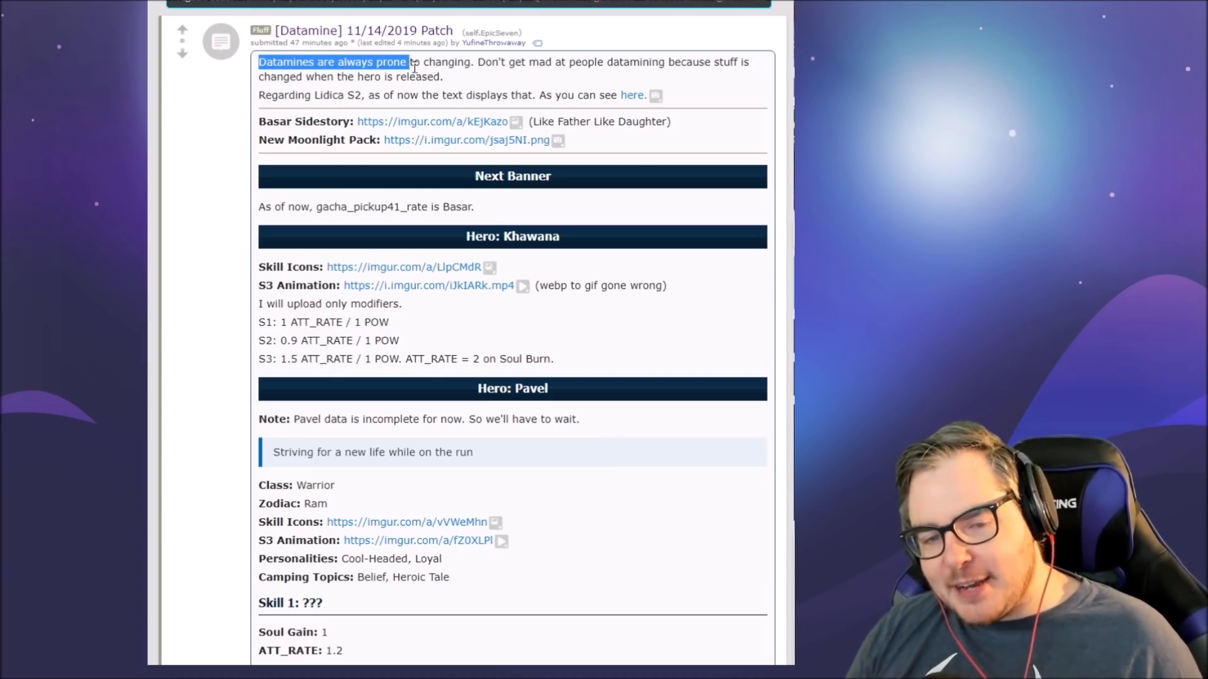
pyautogui.moveTo(411, 62); pyautogui.dragTo(443, 77)
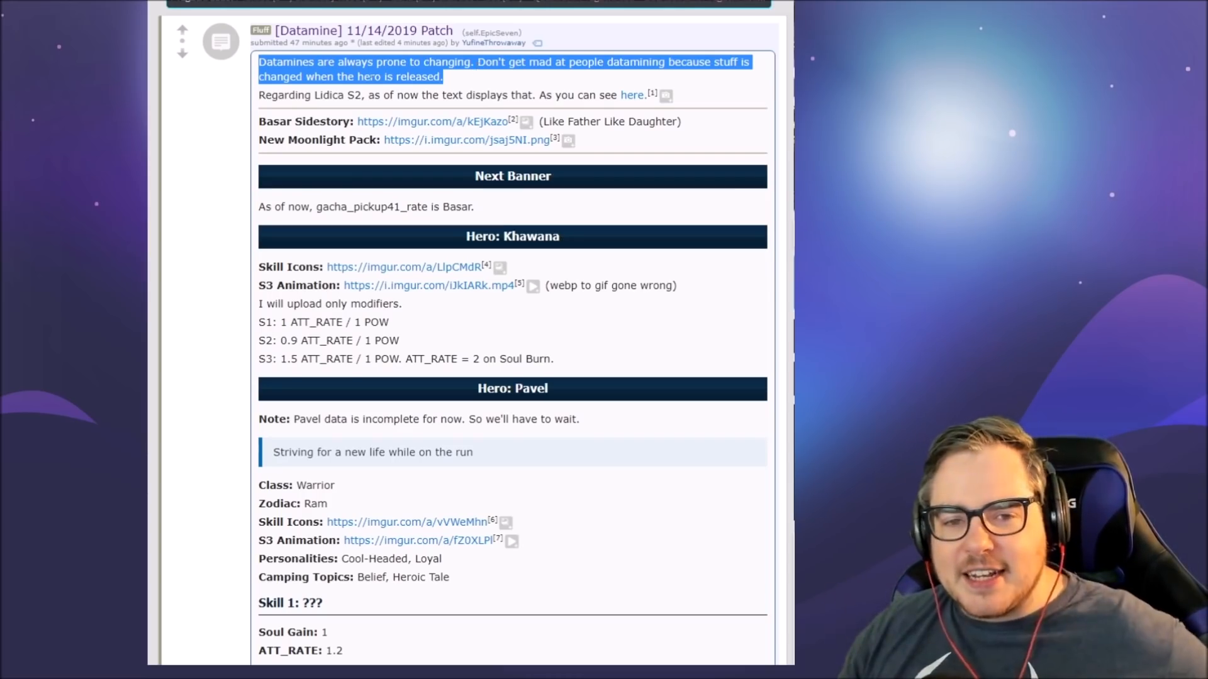
# Step: Preview both Basar Sidestory images inline, collapse them, and expand the New Moonlight Pack image
pyautogui.click(527, 122)
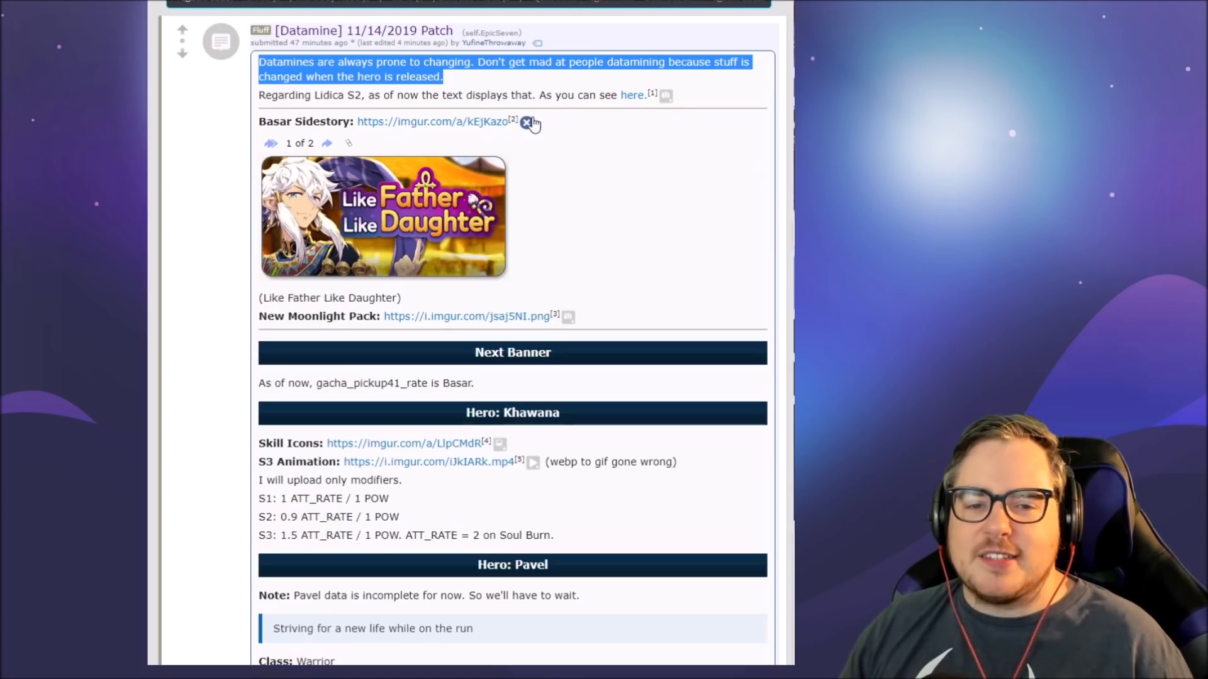
pyautogui.click(327, 144)
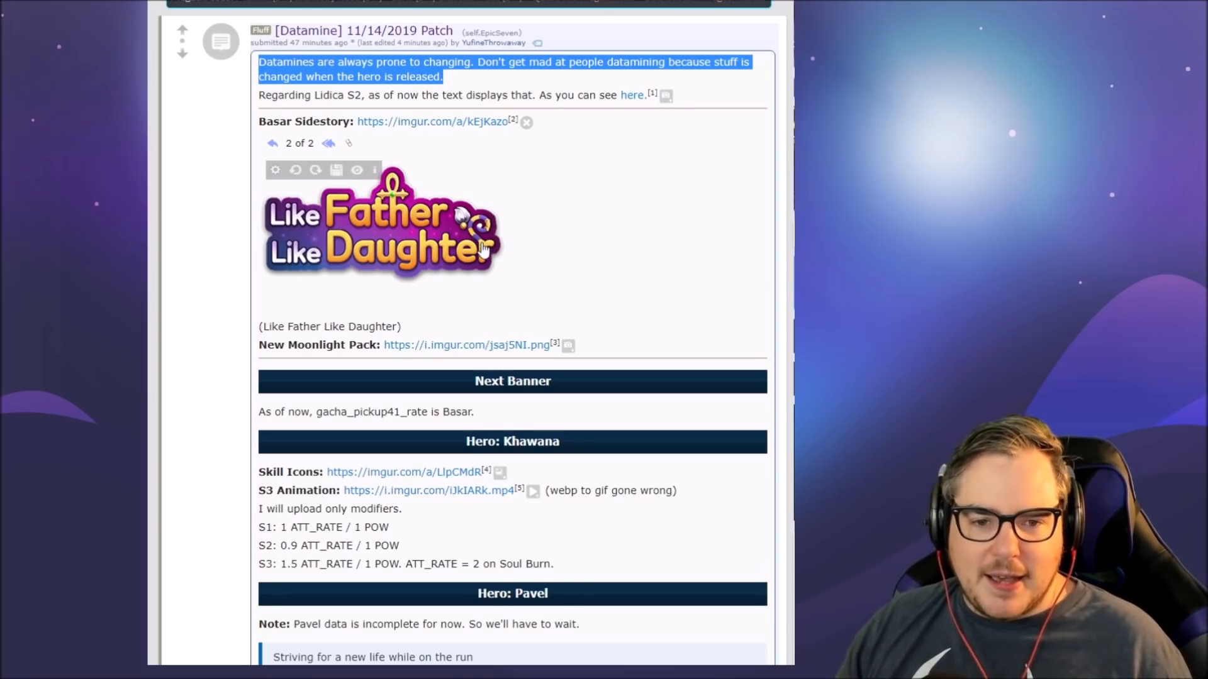
pyautogui.moveTo(485, 228)
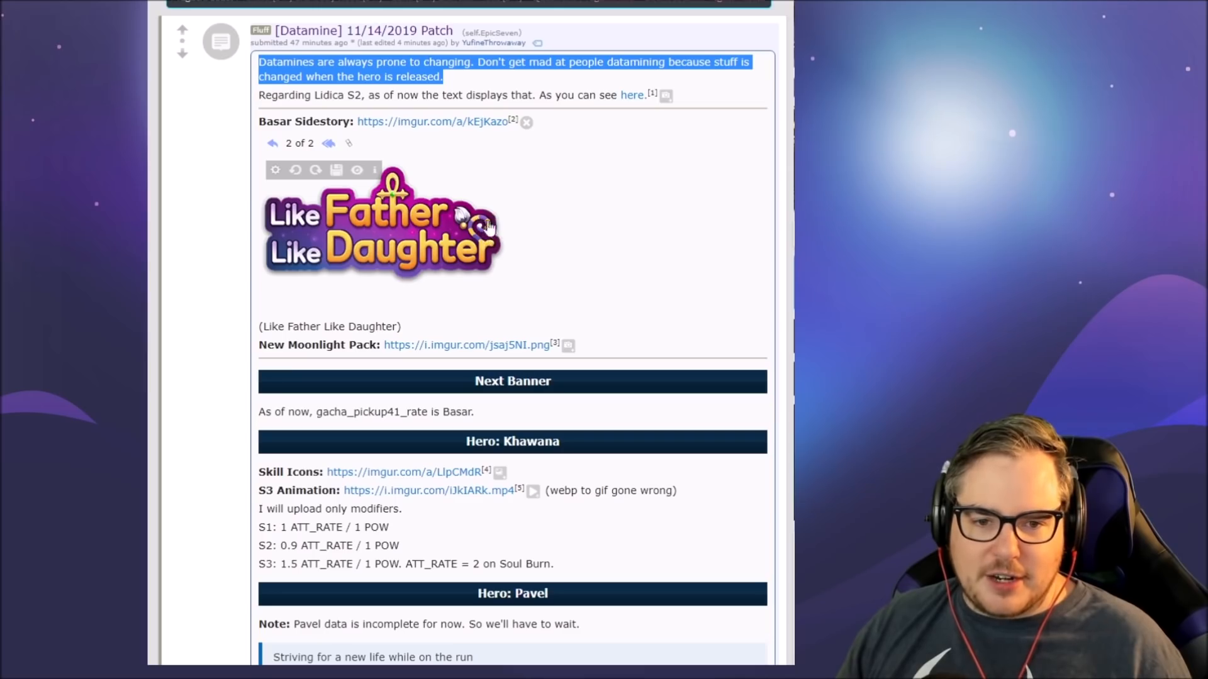
pyautogui.moveTo(474, 235)
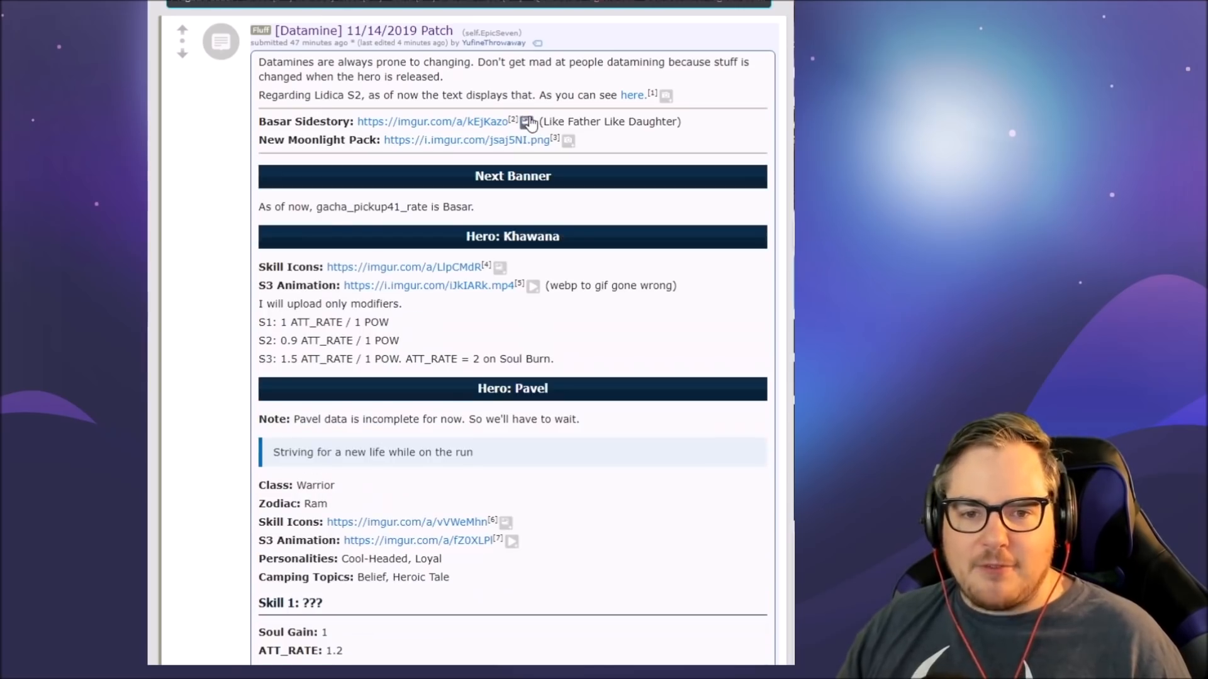
pyautogui.click(529, 122)
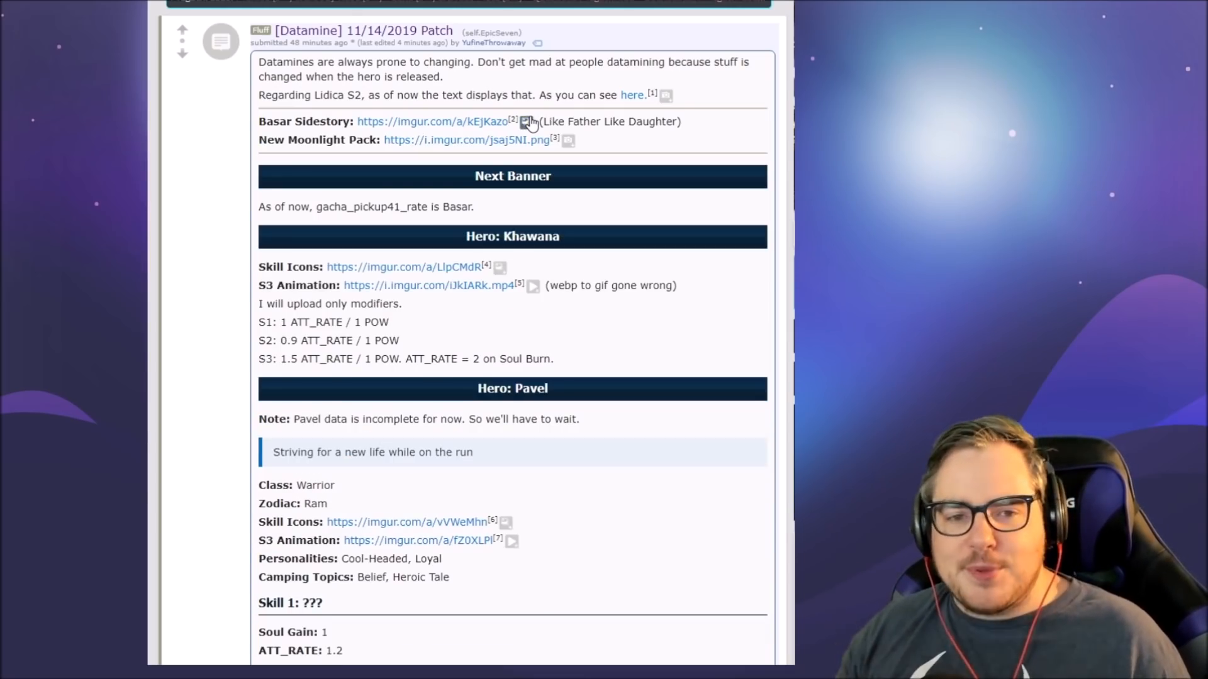
pyautogui.click(569, 140)
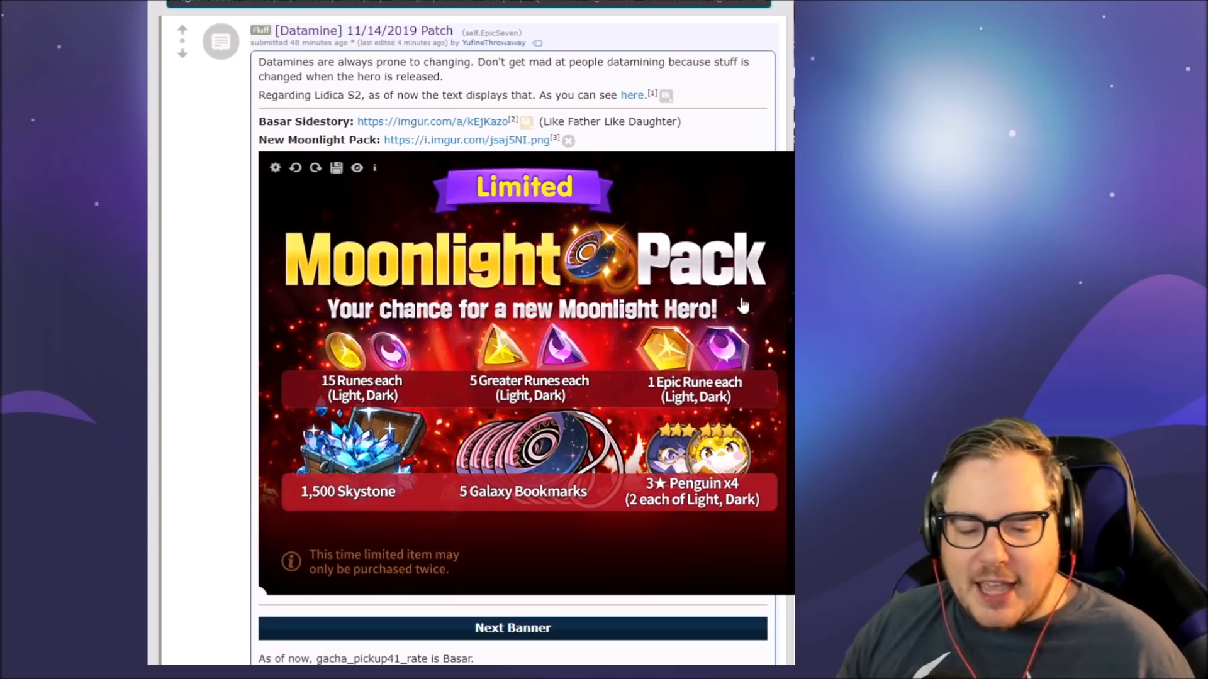
pyautogui.moveTo(670, 181)
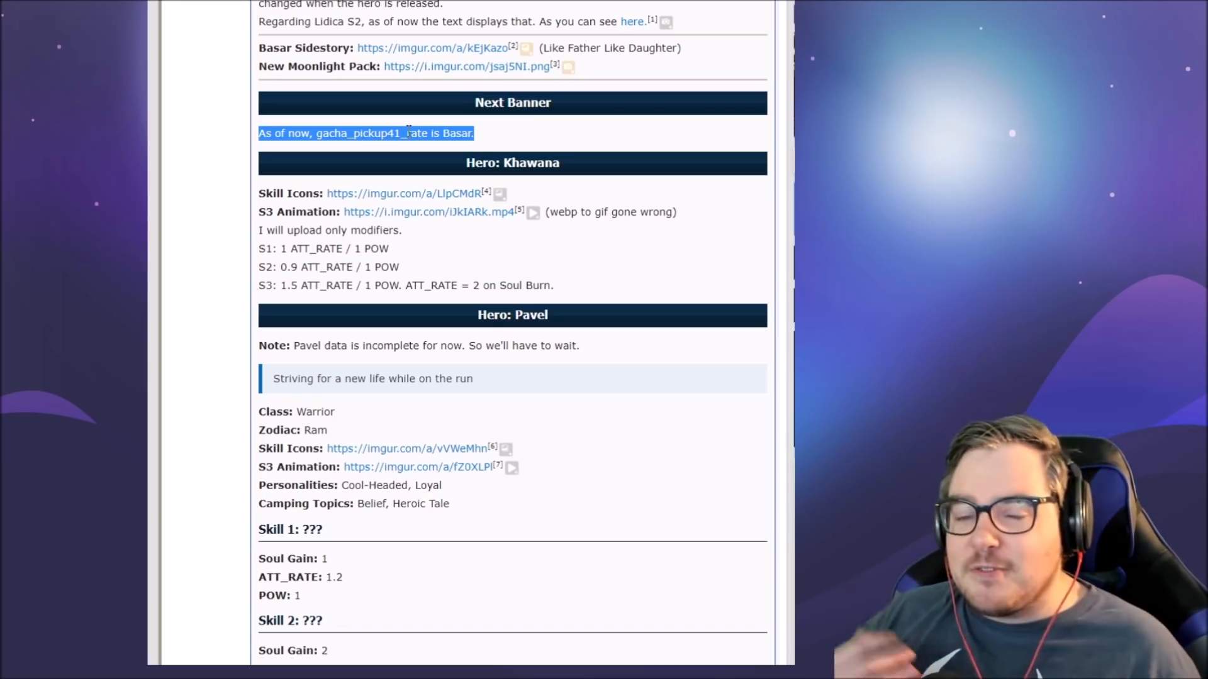
pyautogui.moveTo(408, 182)
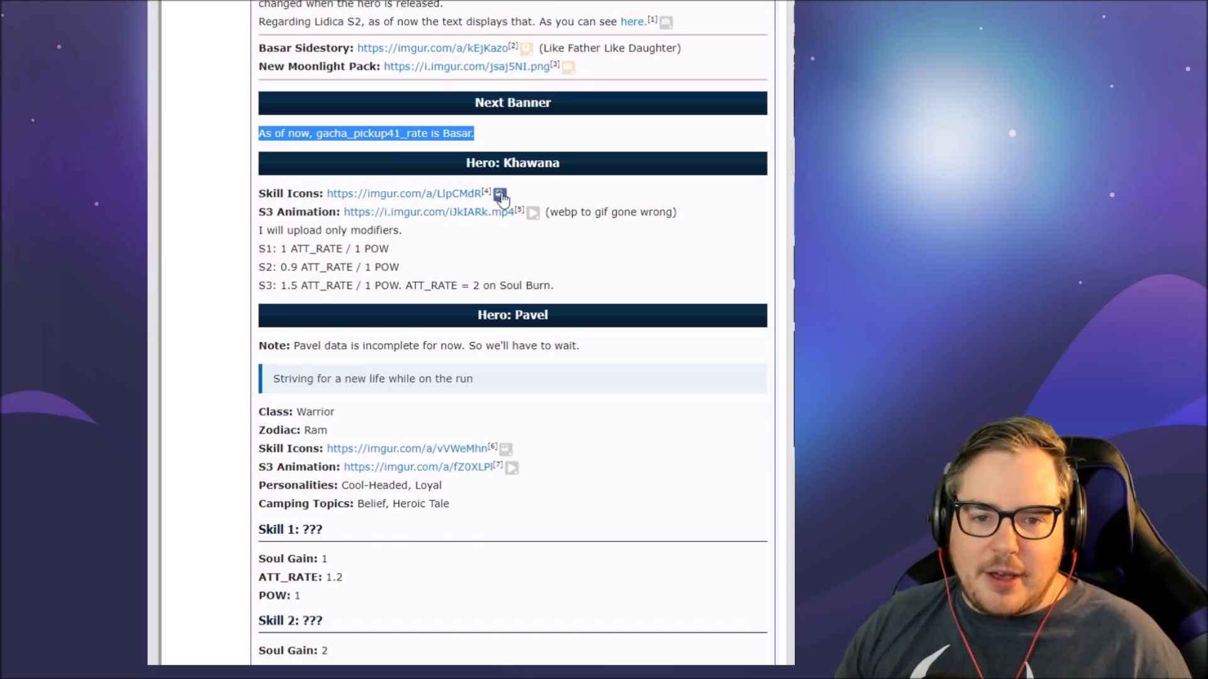
# Step: Expand Khawana's skill icons and pause, replay and close her S3 animation
pyautogui.click(500, 194)
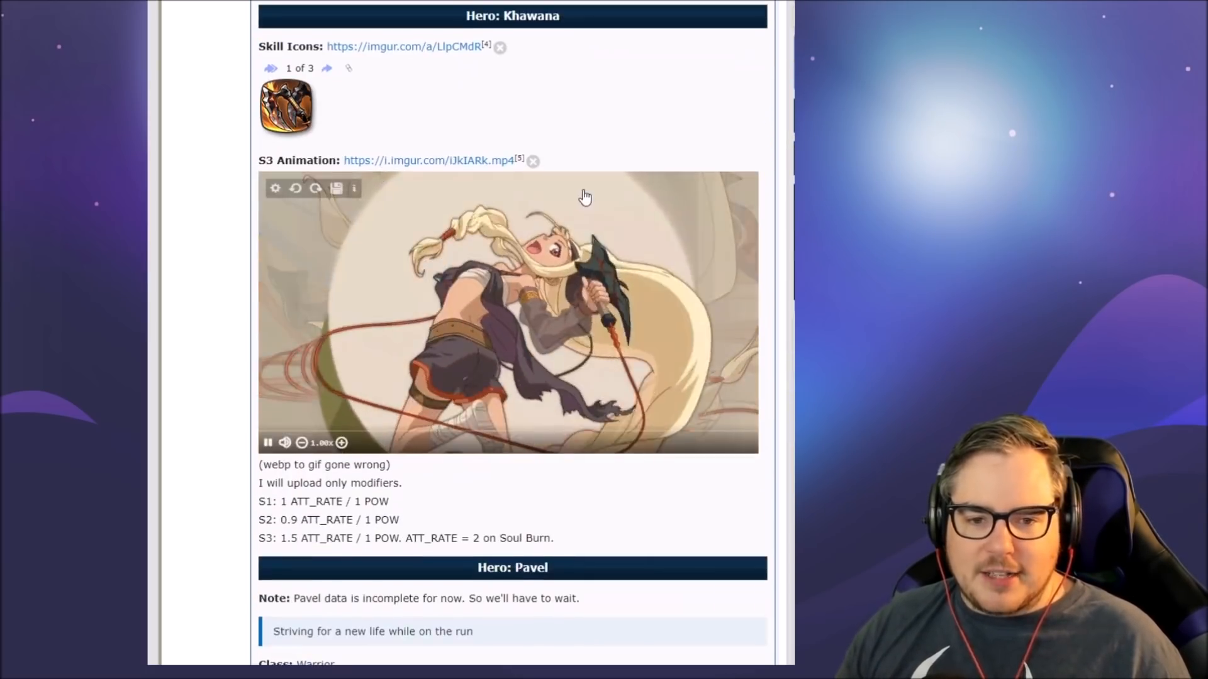
pyautogui.click(267, 442)
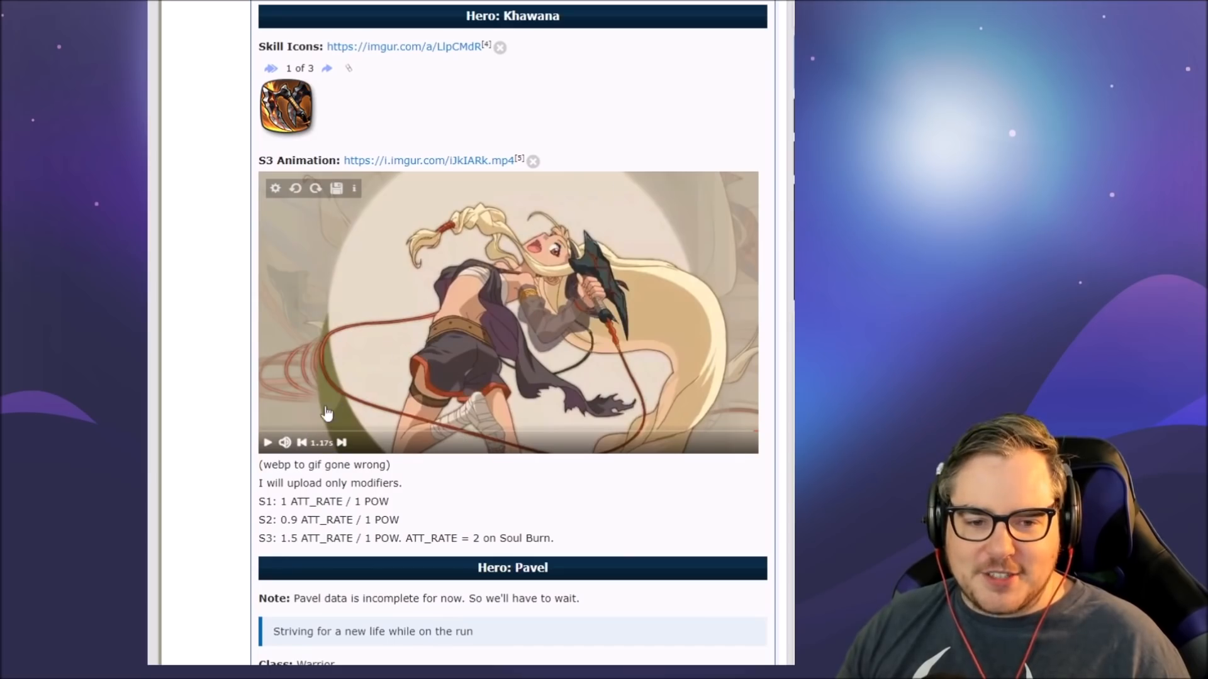
pyautogui.click(266, 442)
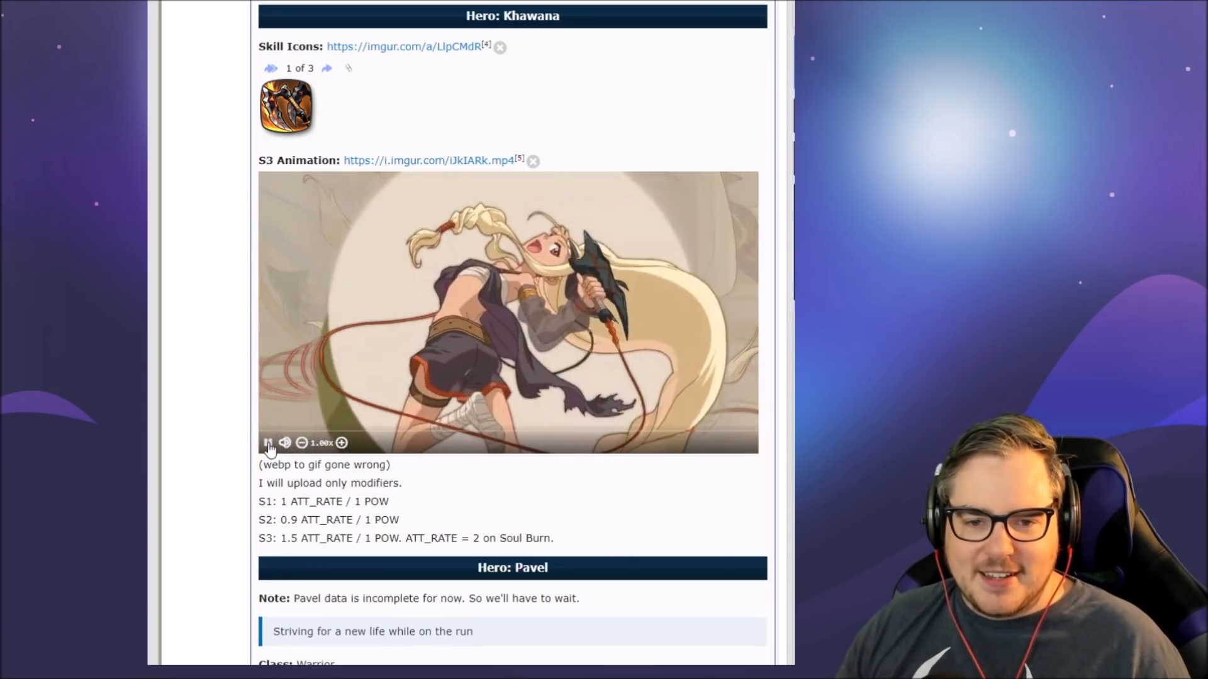
pyautogui.click(268, 441)
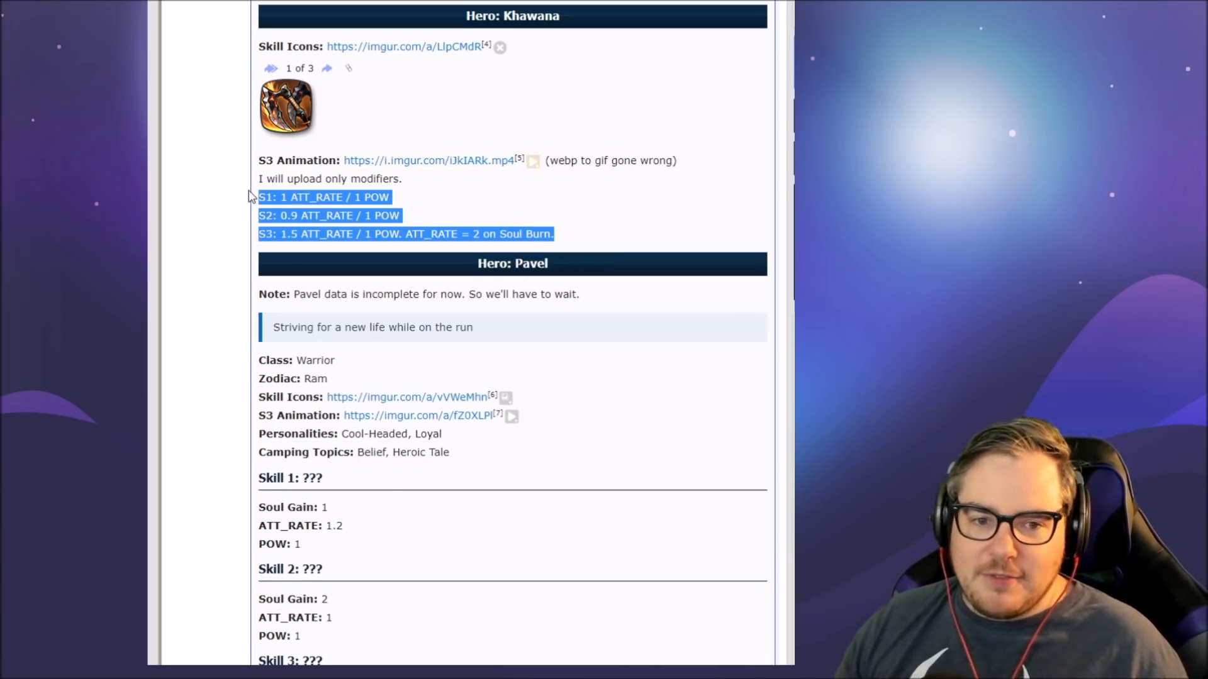
# Step: Move down to Pavel's entry and flip to his next skill icon image
pyautogui.scroll(-3)
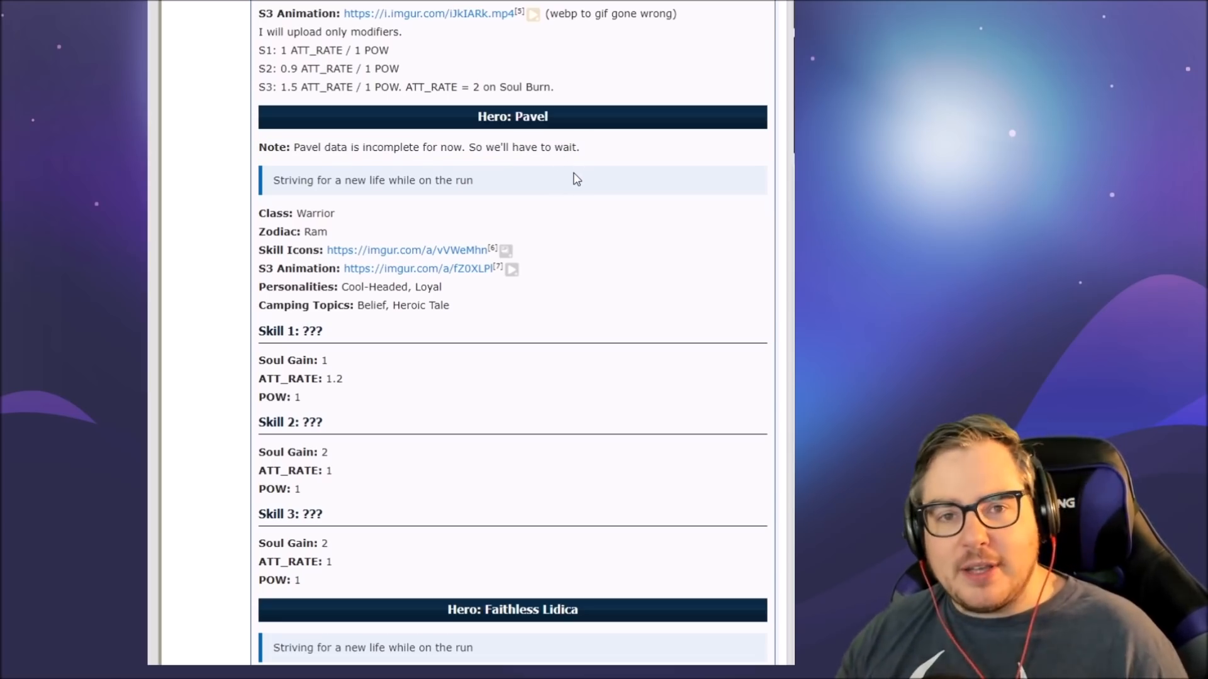
pyautogui.moveTo(345, 221)
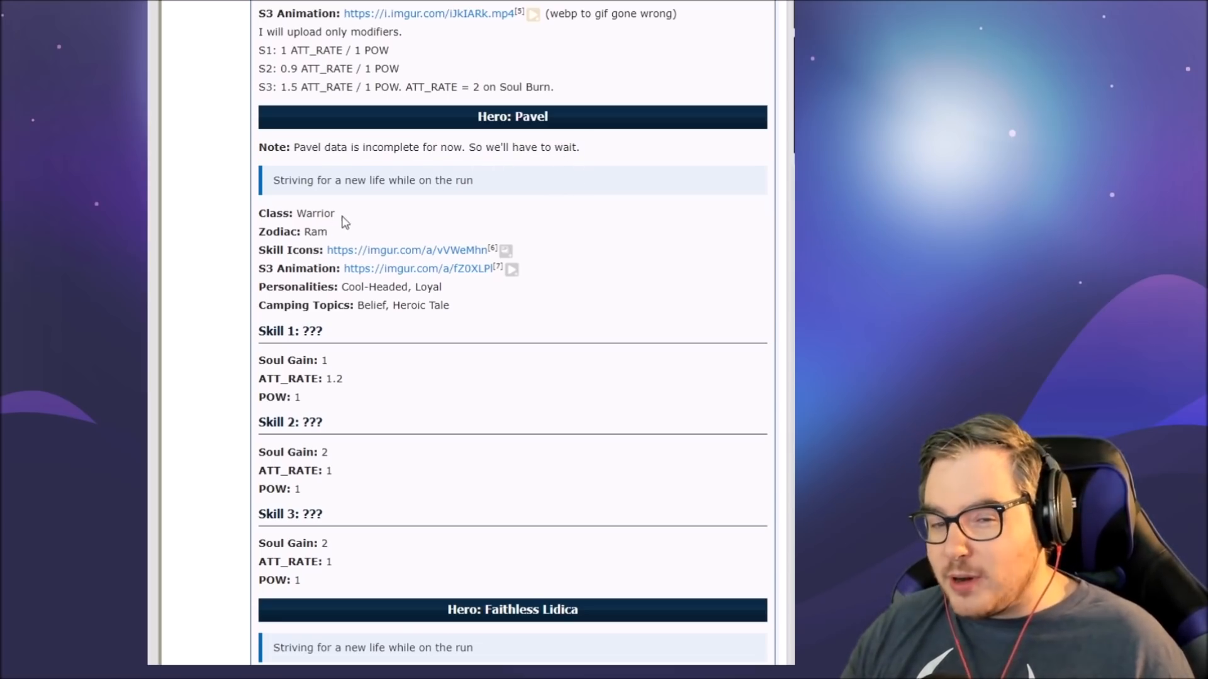
pyautogui.moveTo(290, 214)
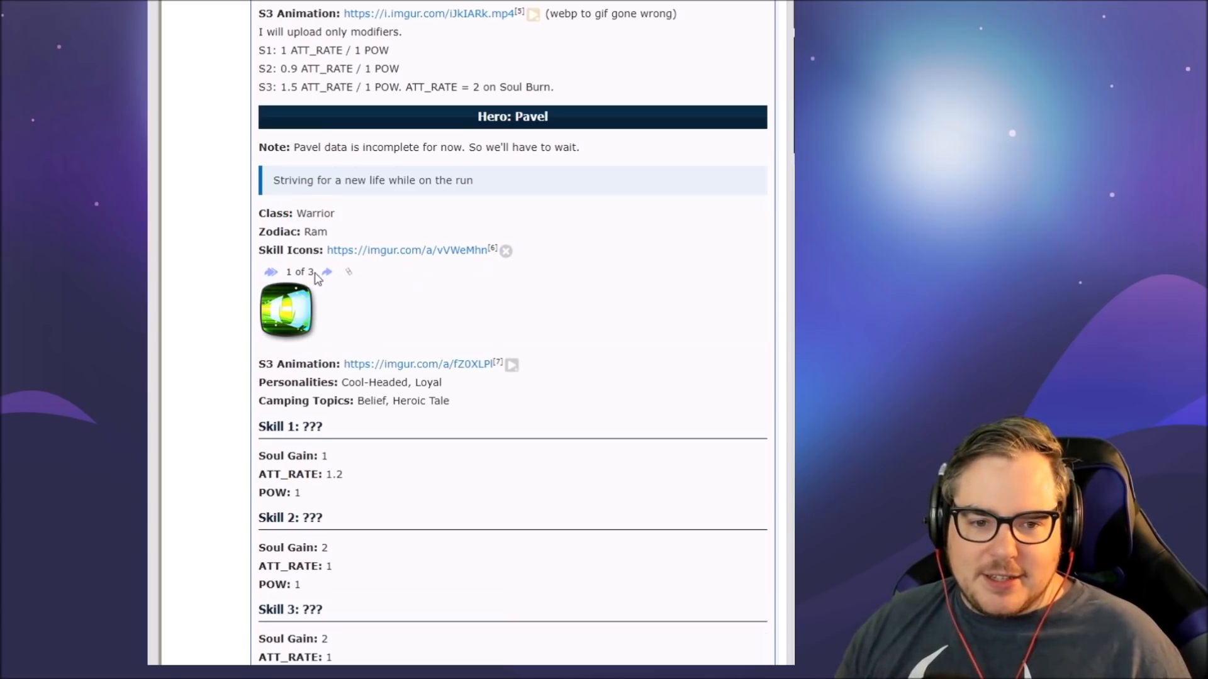
pyautogui.click(325, 272)
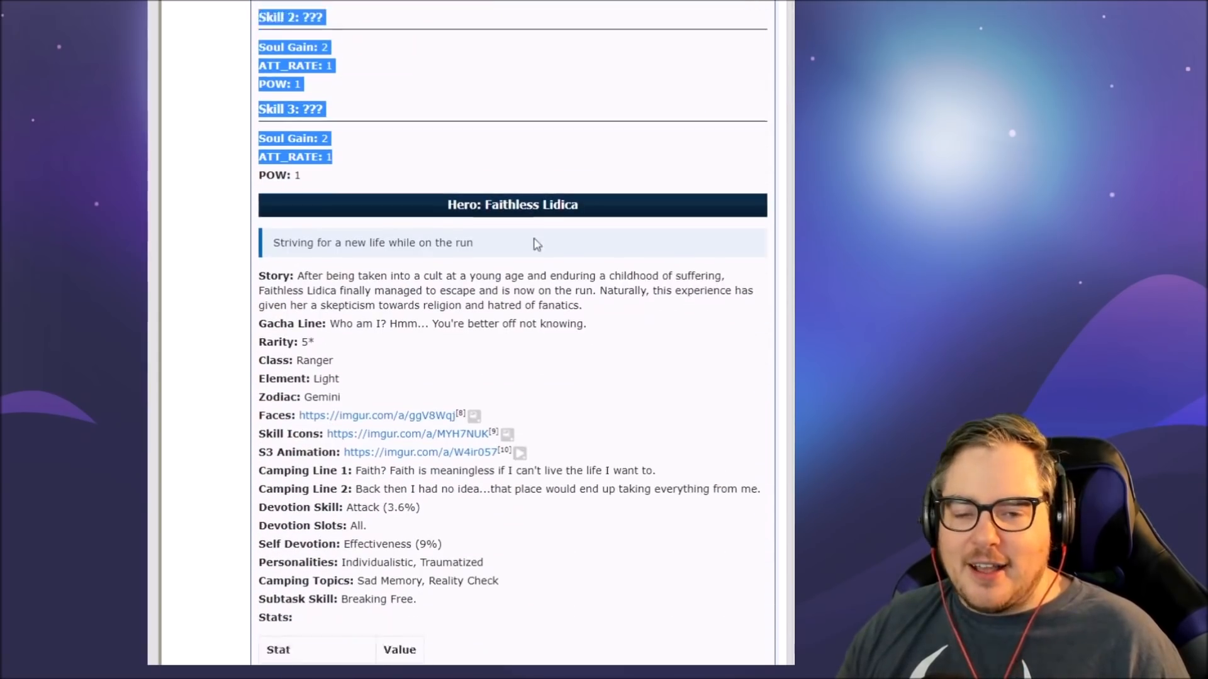
# Step: Reach Faithless Lidica's entry, flip through her Faces album and expand her skill icons inline
pyautogui.scroll(-3)
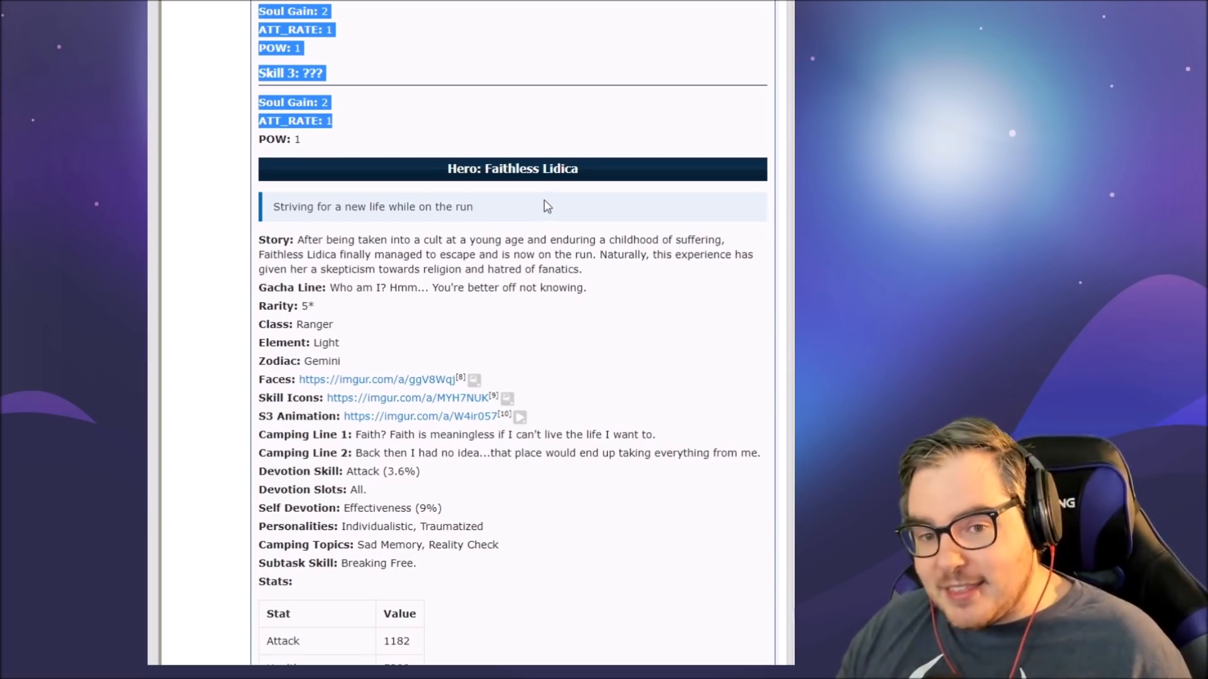
pyautogui.moveTo(424, 266)
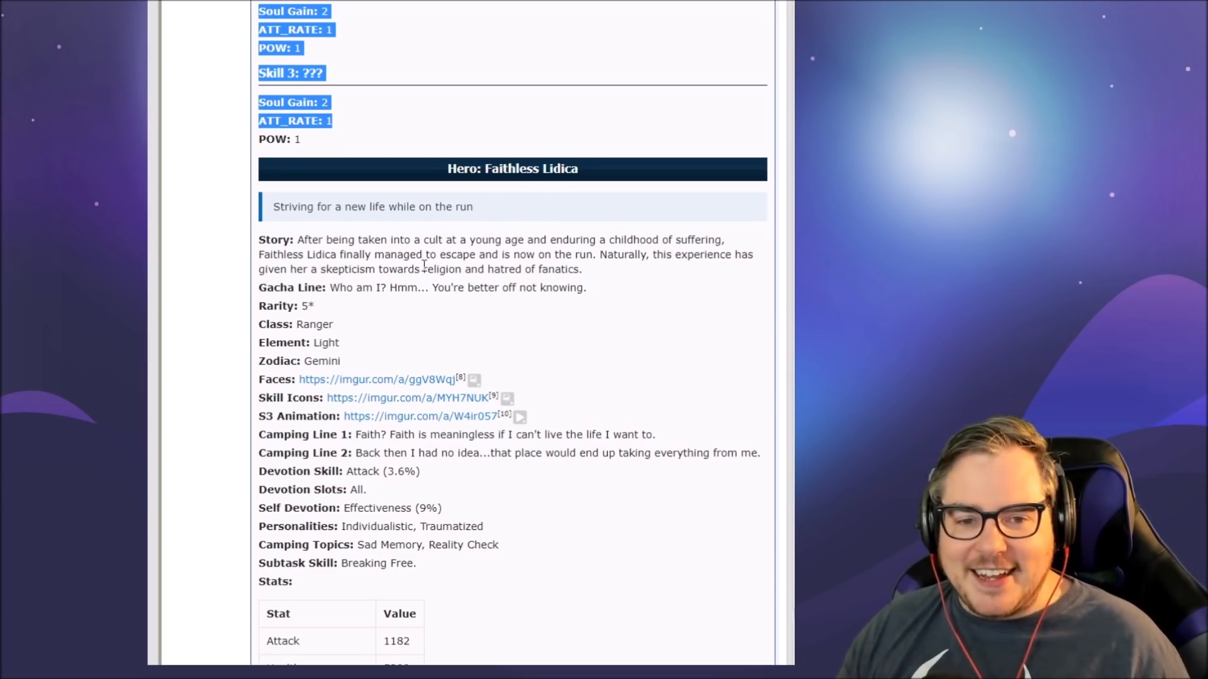
pyautogui.scroll(-3)
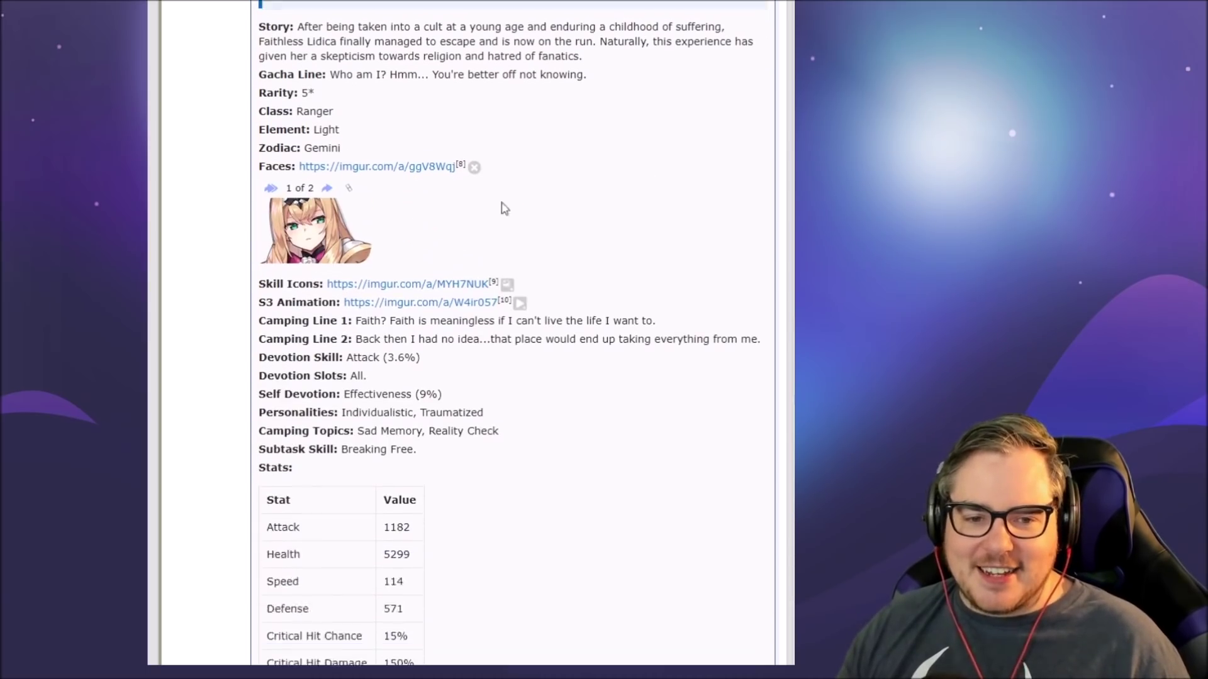
pyautogui.click(324, 187)
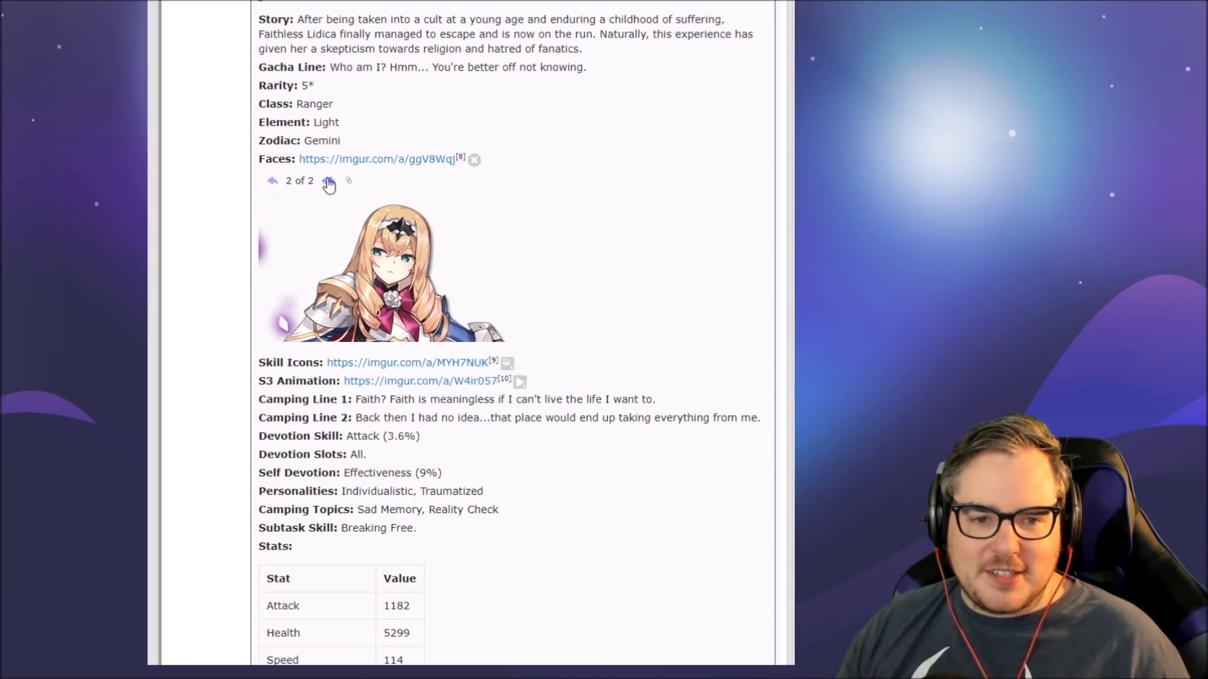
pyautogui.click(329, 183)
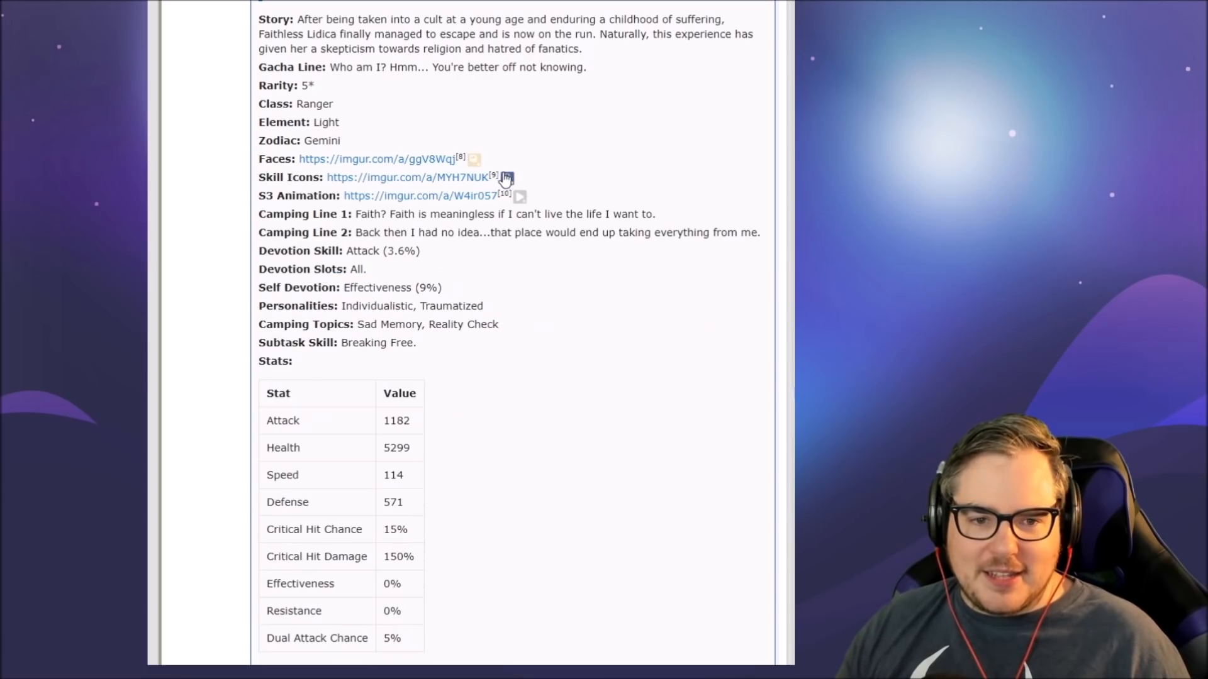
pyautogui.click(506, 177)
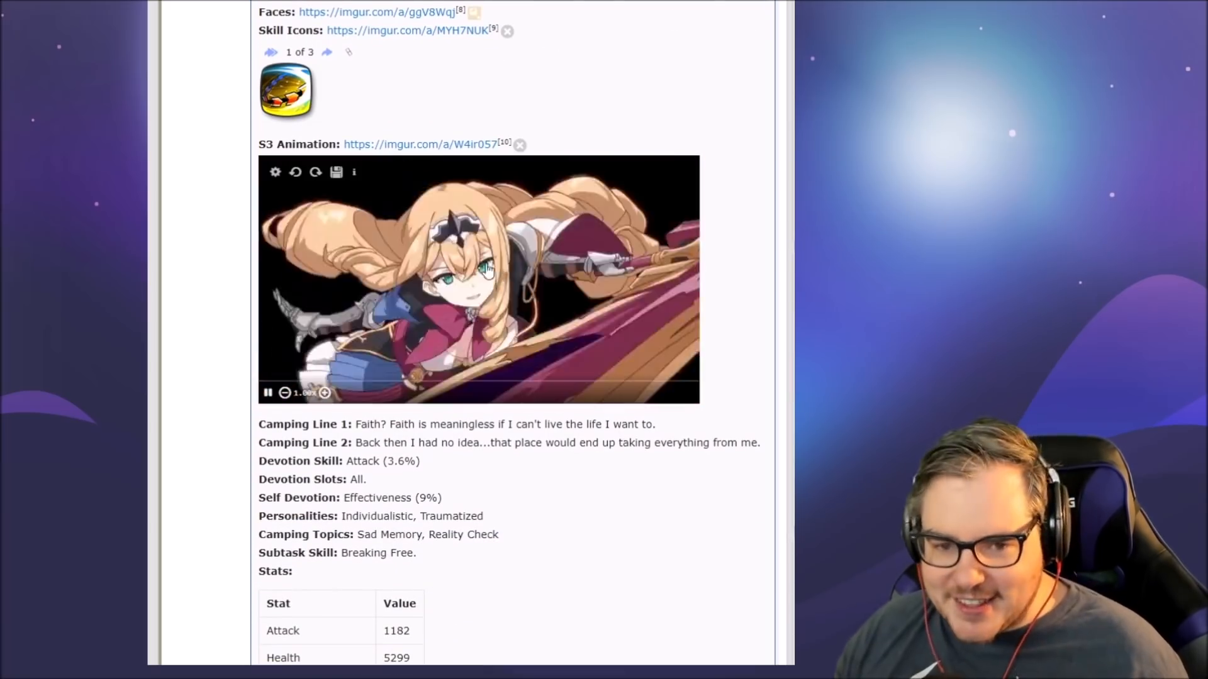
# Step: Read down past Lidica's S3 animation and personalities to her Lv. 60 stats table and skill descriptions
pyautogui.scroll(-3)
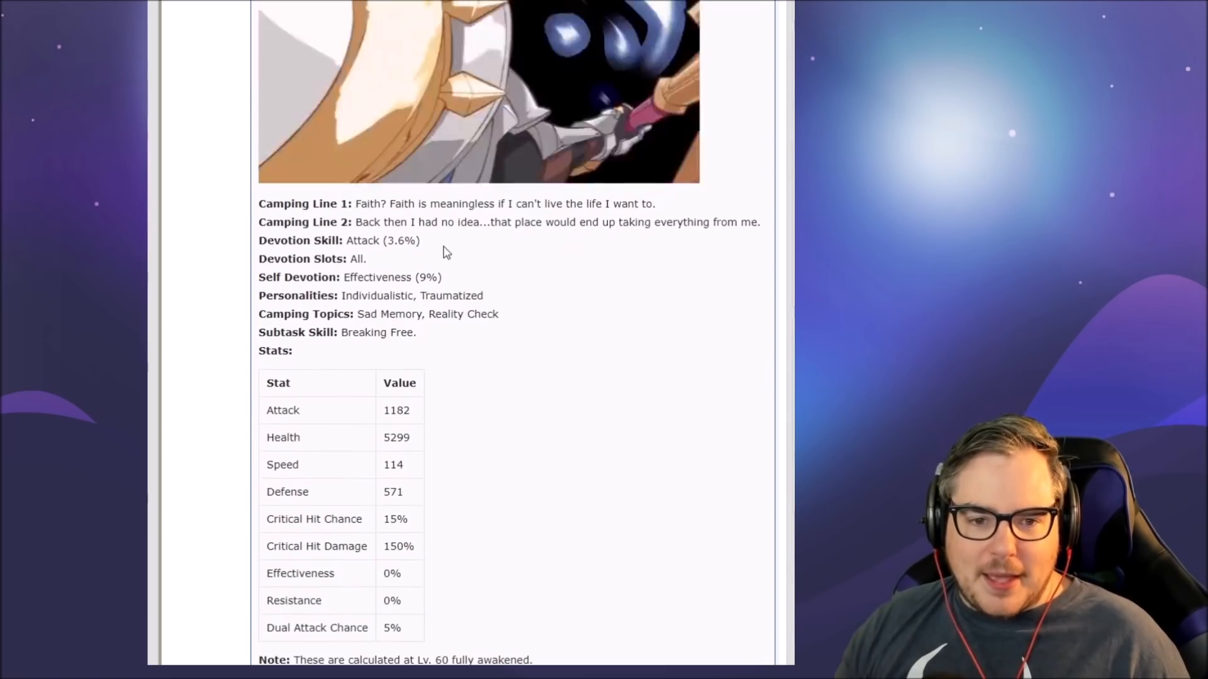
pyautogui.scroll(-3)
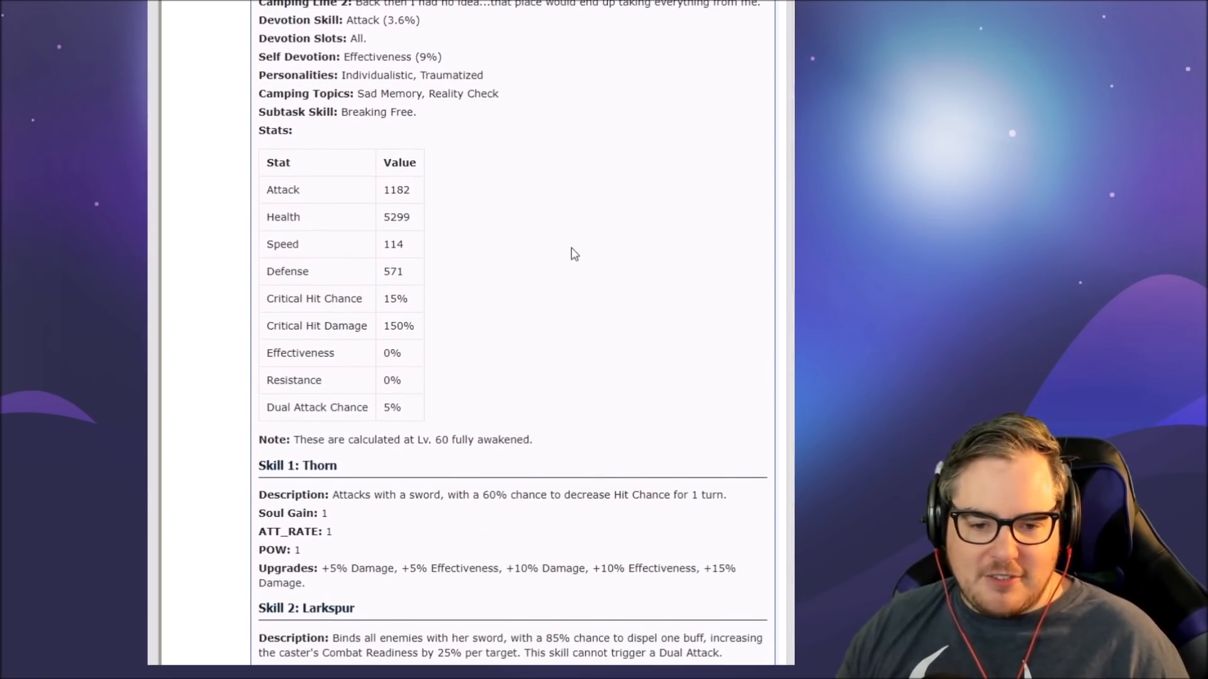
pyautogui.scroll(3)
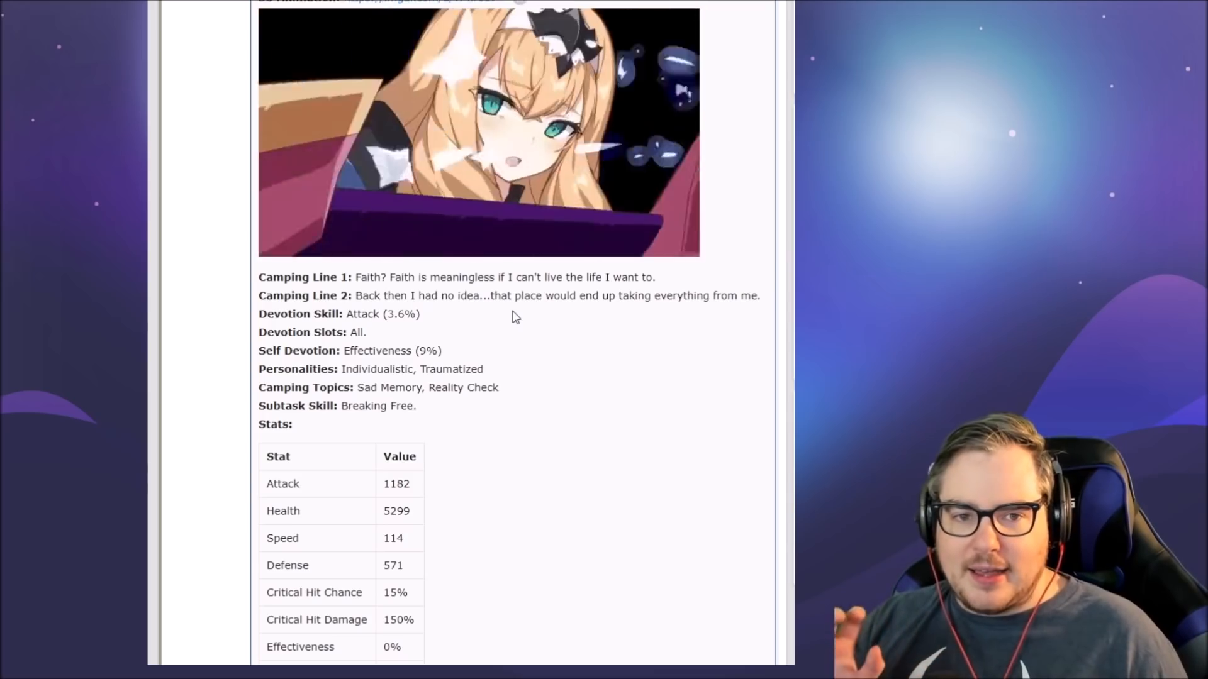
pyautogui.scroll(3)
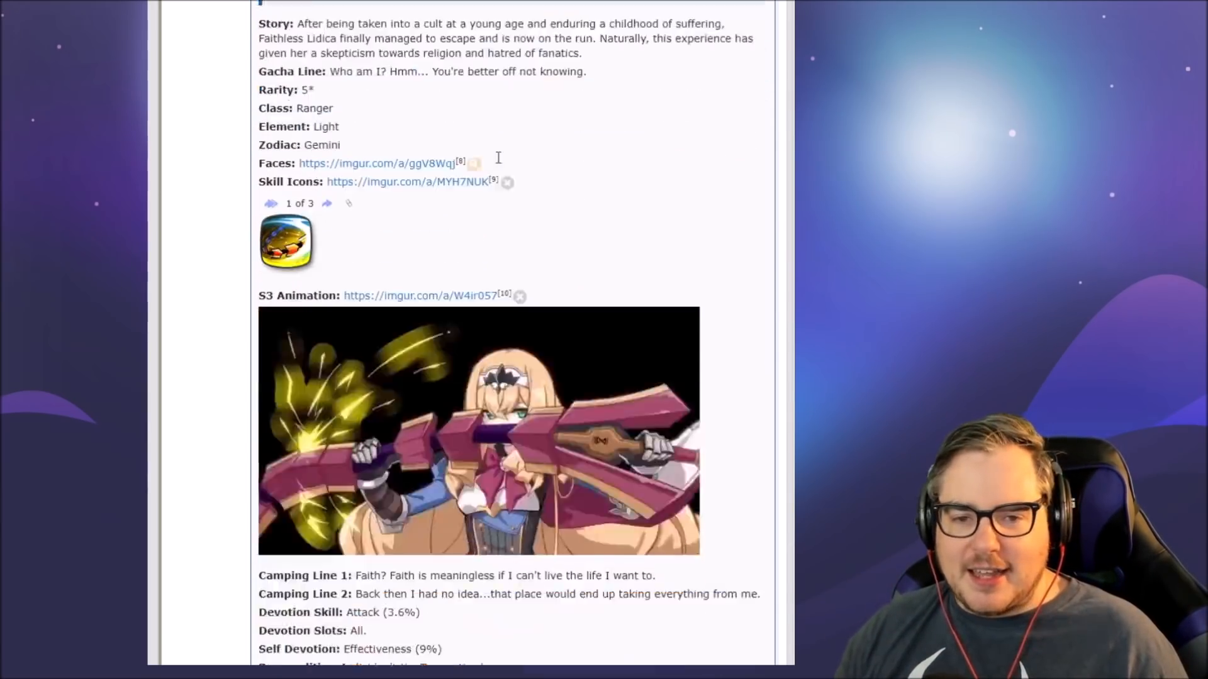
pyautogui.scroll(-3)
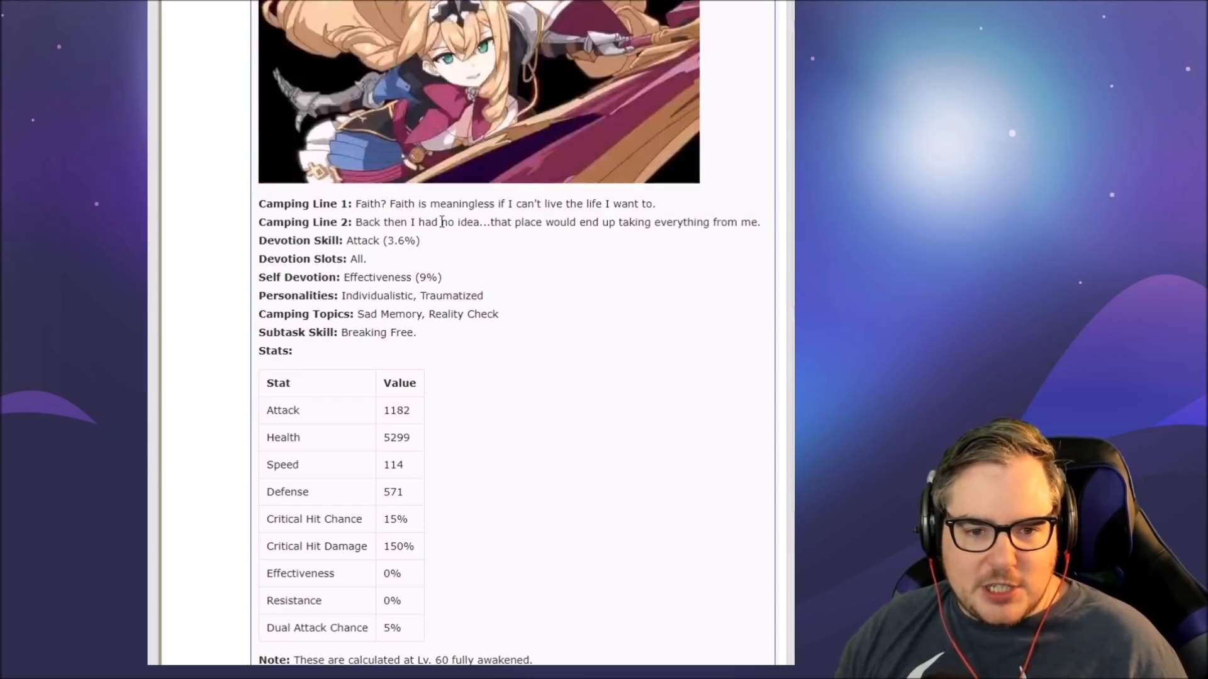
pyautogui.scroll(-3)
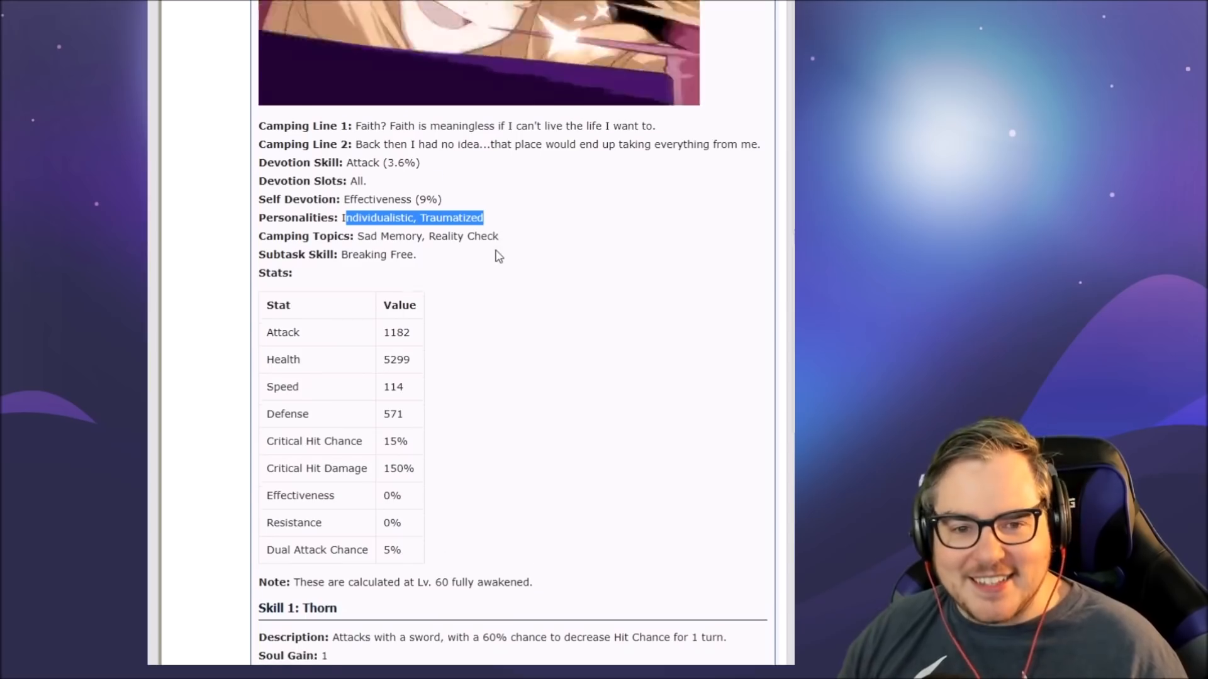
pyautogui.scroll(-3)
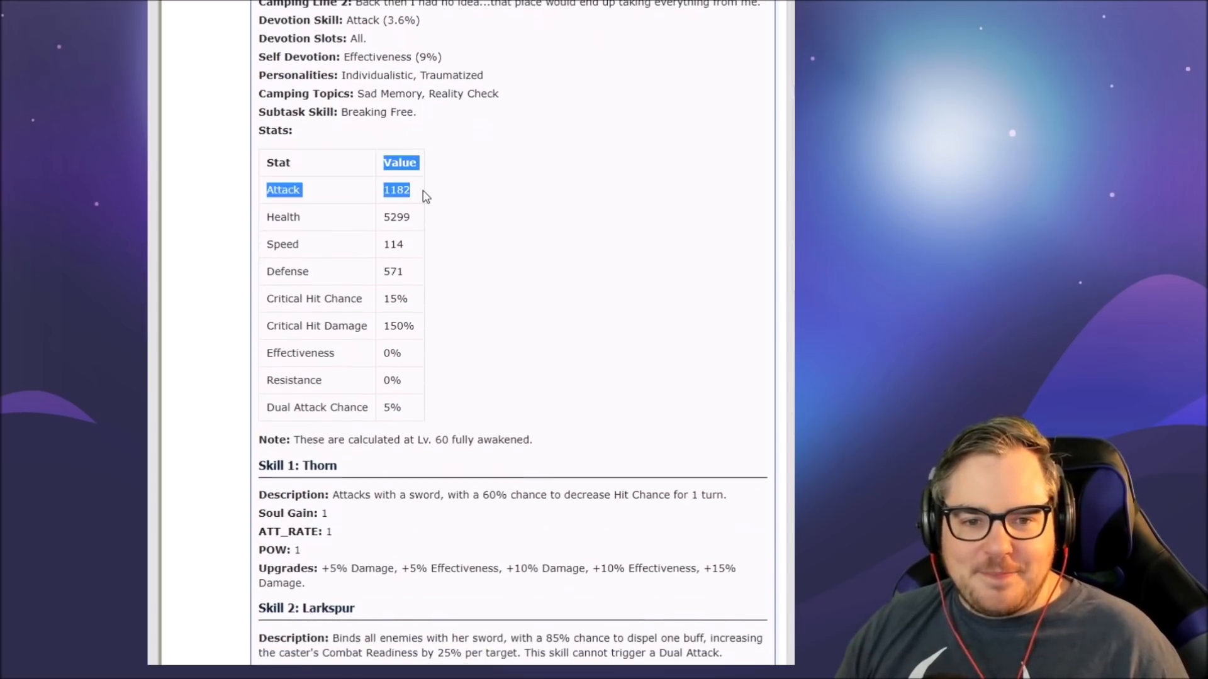
pyautogui.scroll(-3)
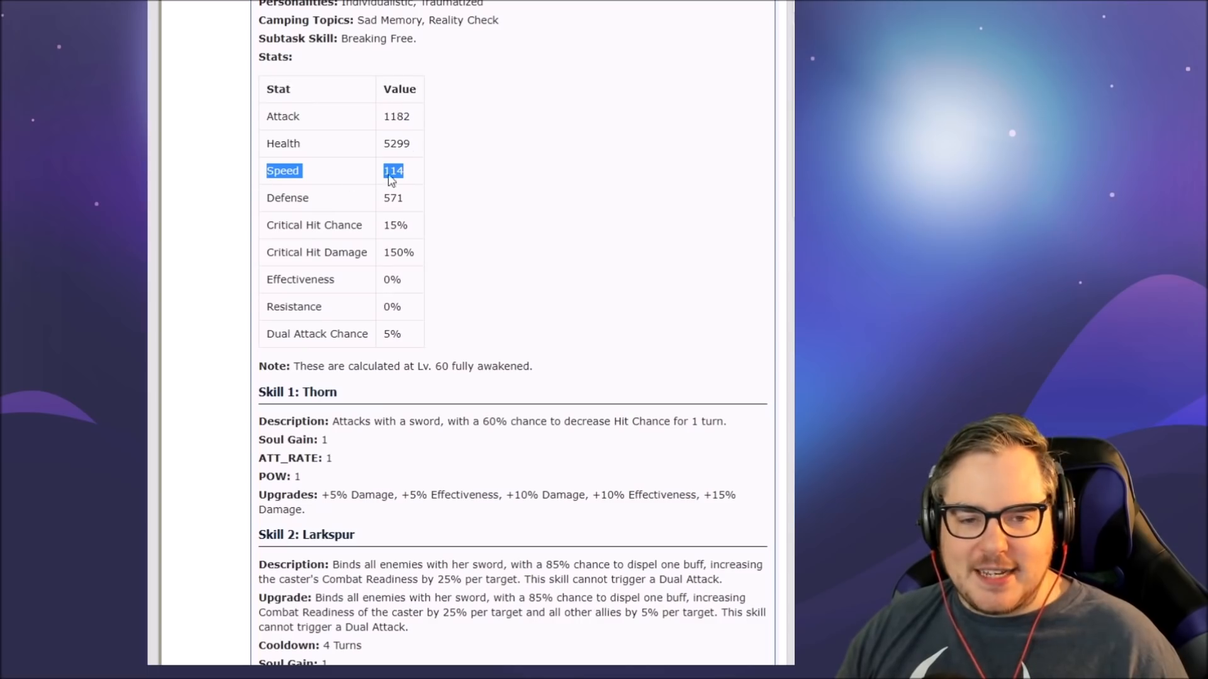
pyautogui.scroll(-3)
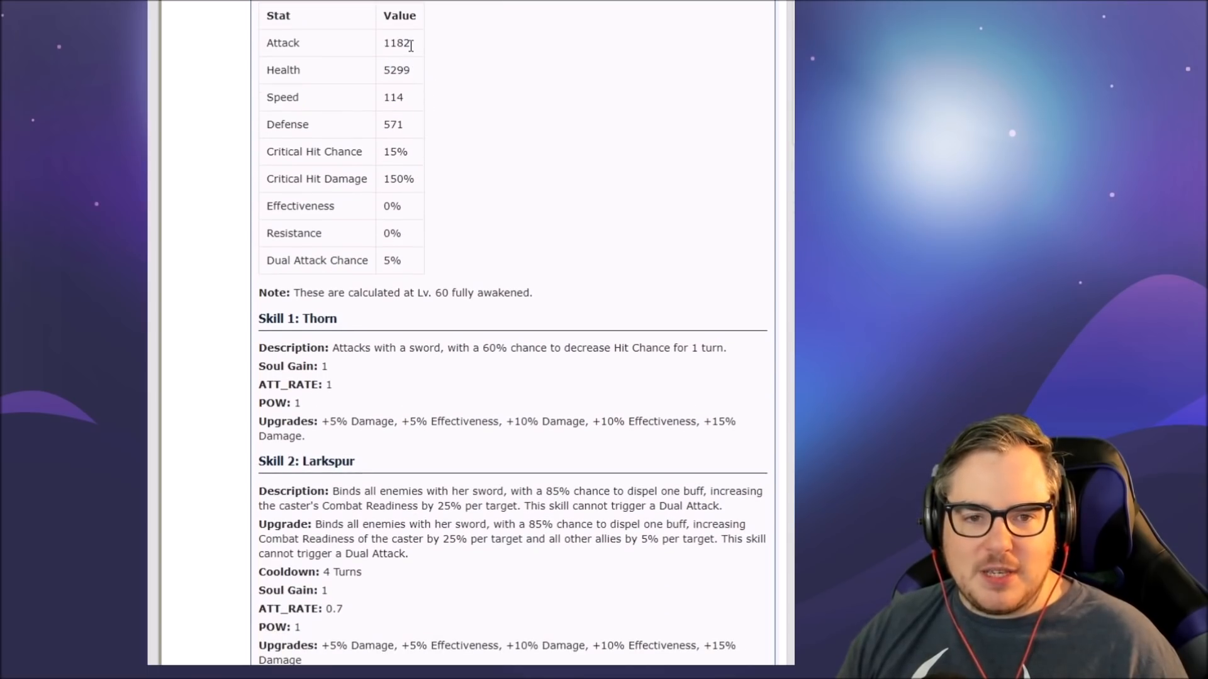
# Step: Bring the Skill 3: Hysteria details at the end of Lidica's entry into view
pyautogui.scroll(-3)
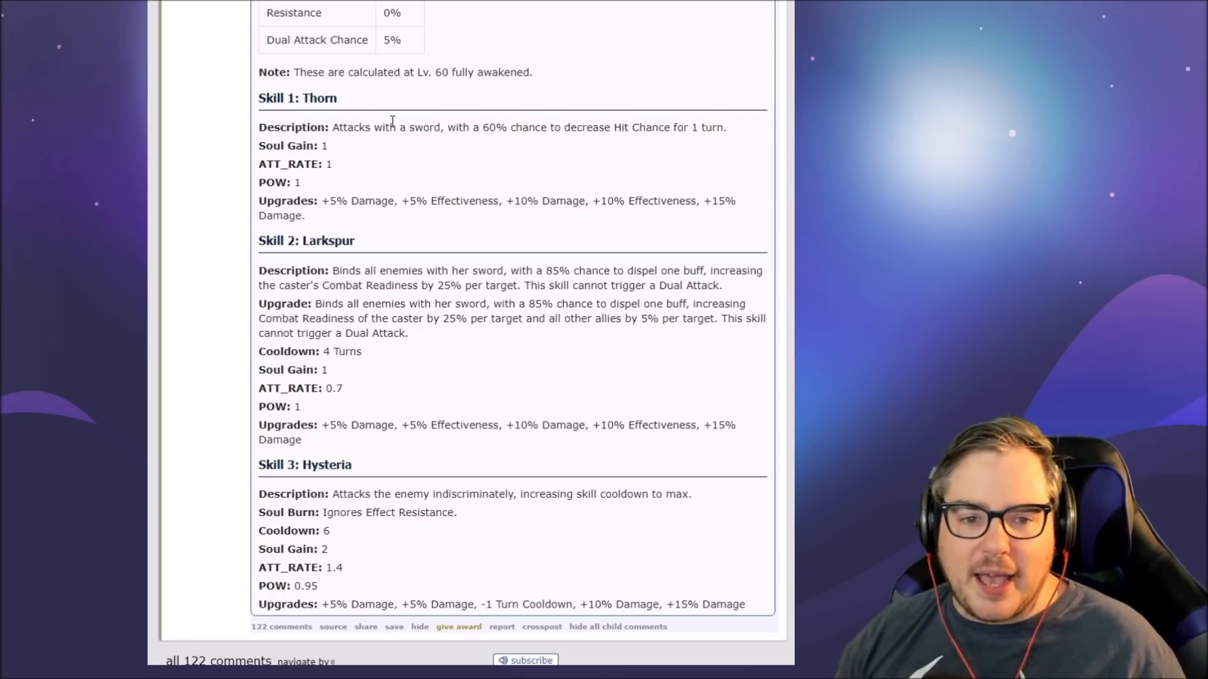
pyautogui.scroll(-3)
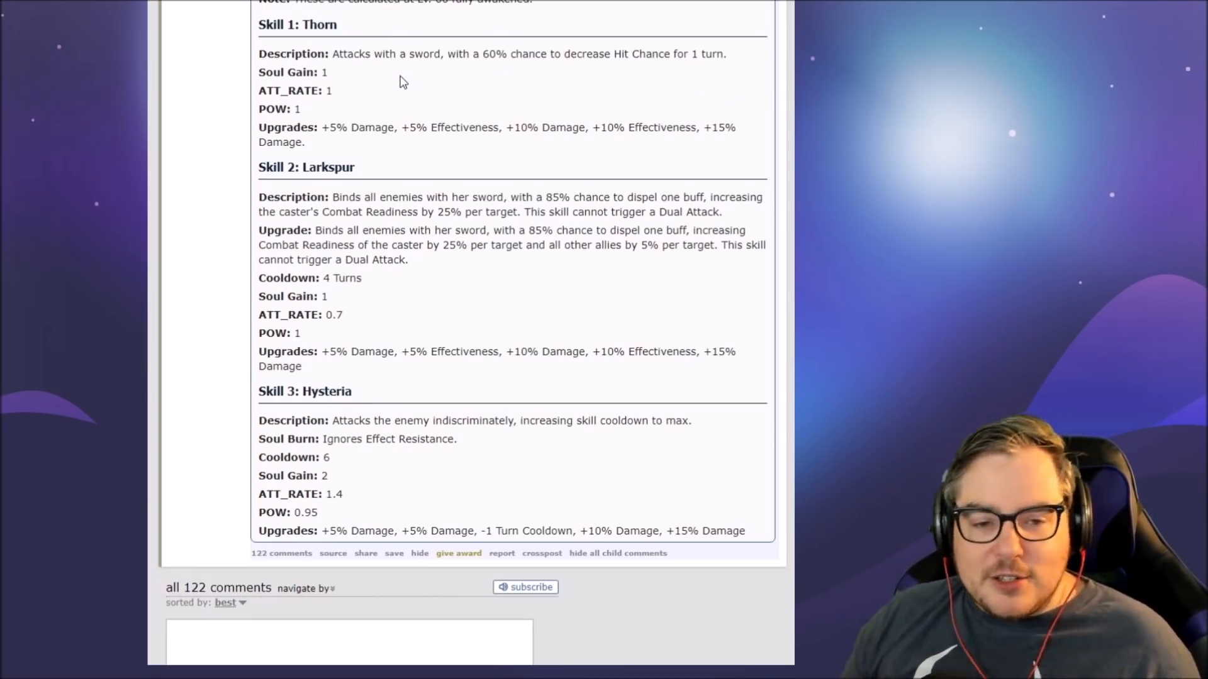
pyautogui.moveTo(566, 337)
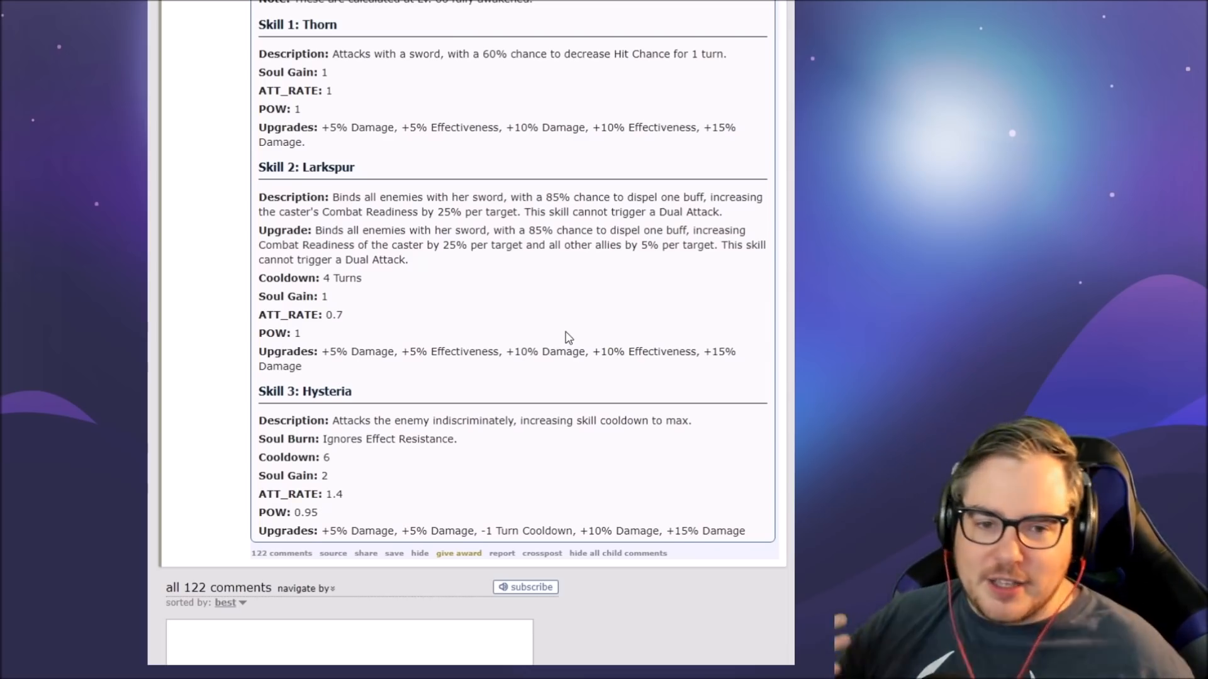
pyautogui.moveTo(570, 305)
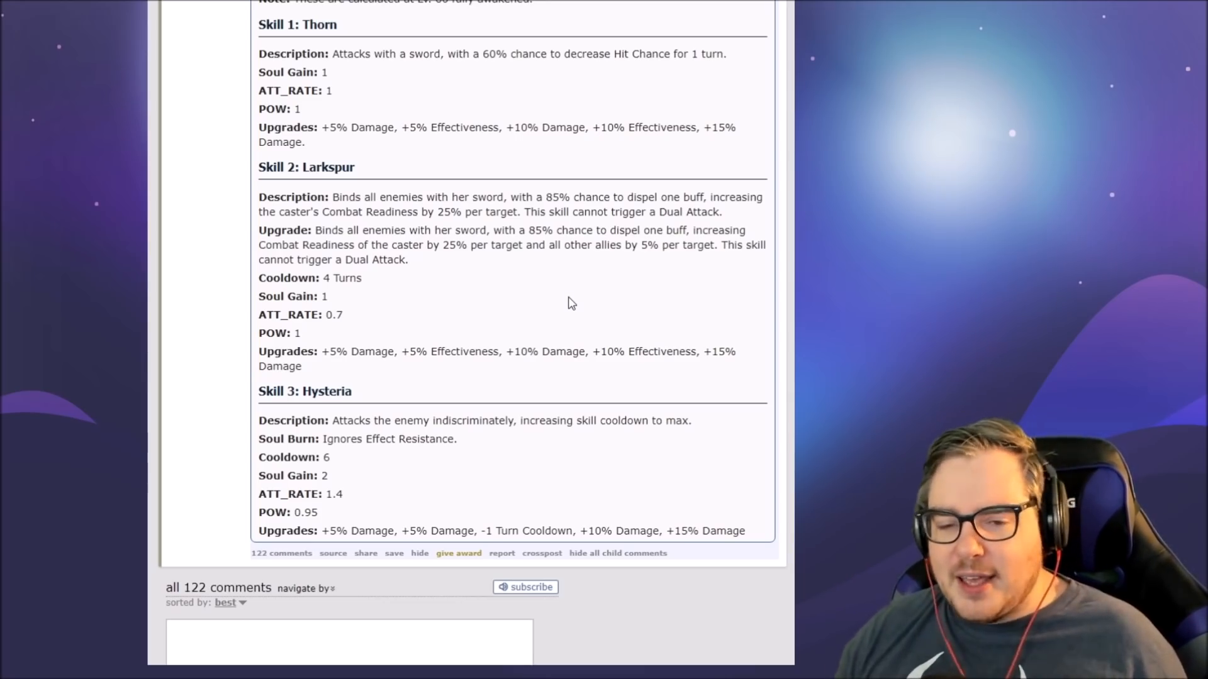
pyautogui.moveTo(315, 229); pyautogui.dragTo(408, 259)
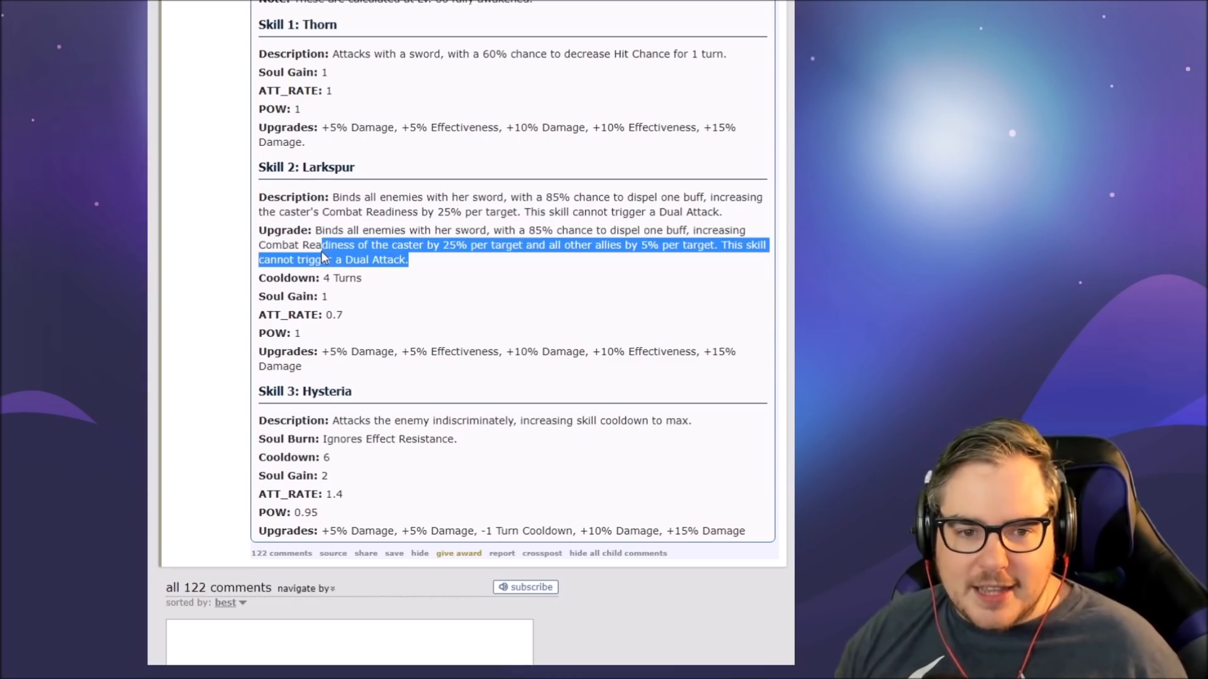
pyautogui.click(383, 229)
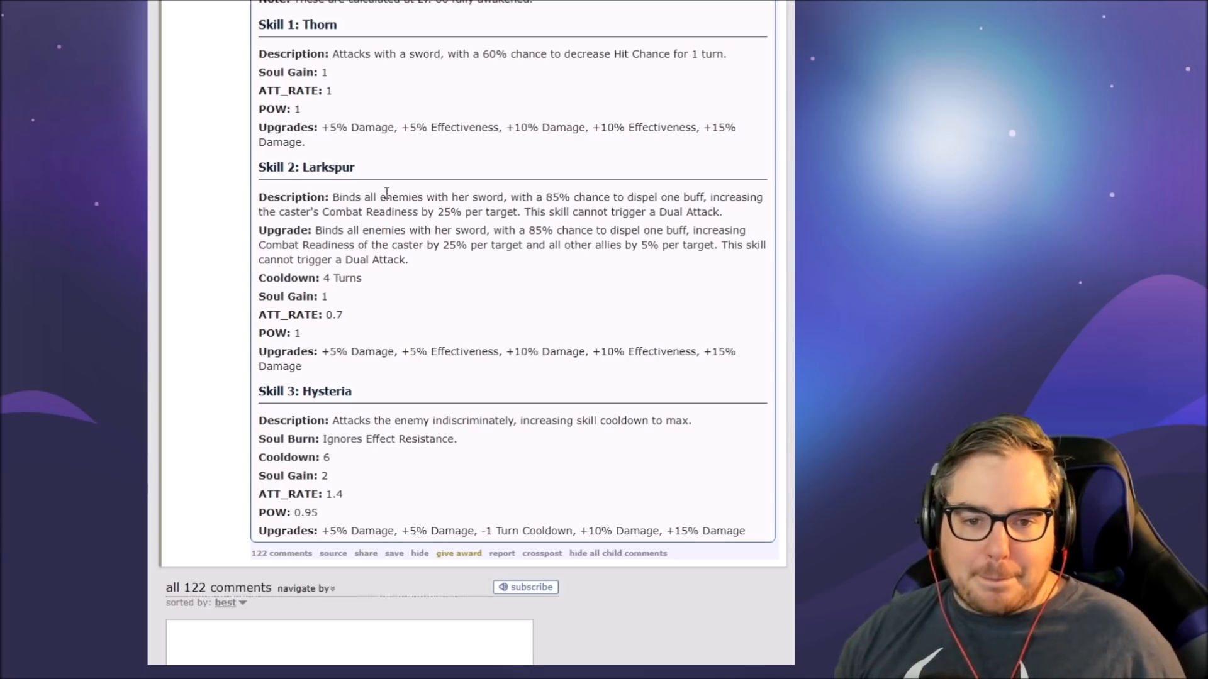
pyautogui.moveTo(445, 245)
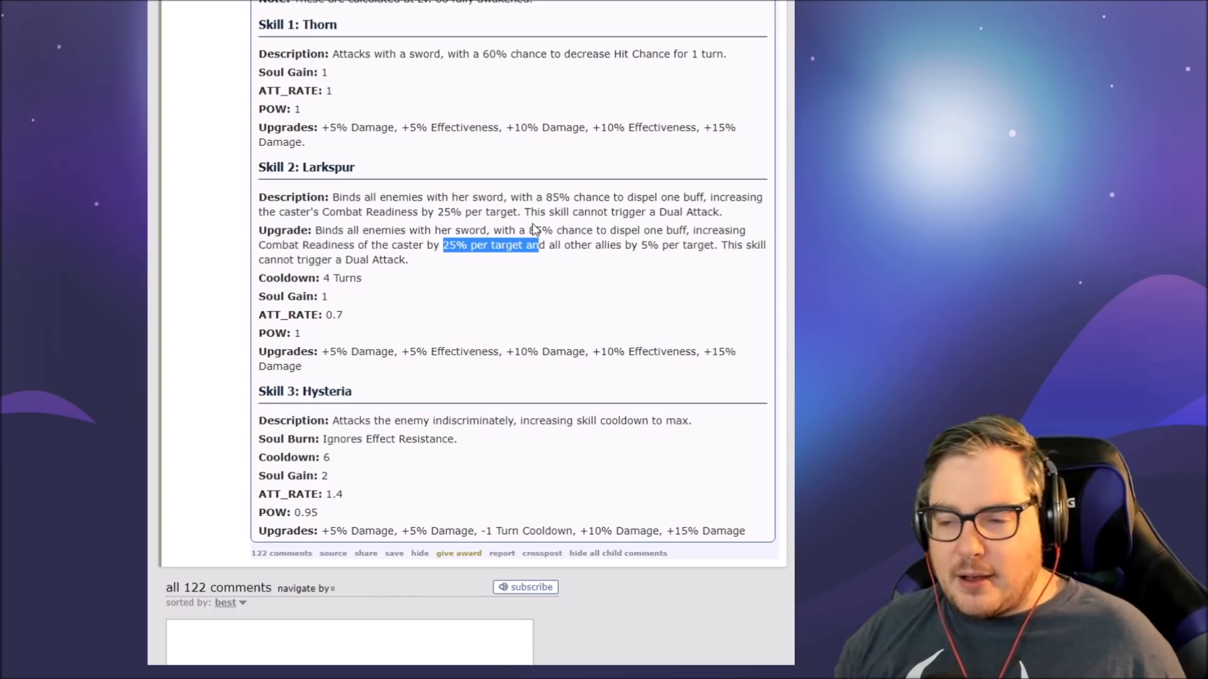
pyautogui.moveTo(474, 193)
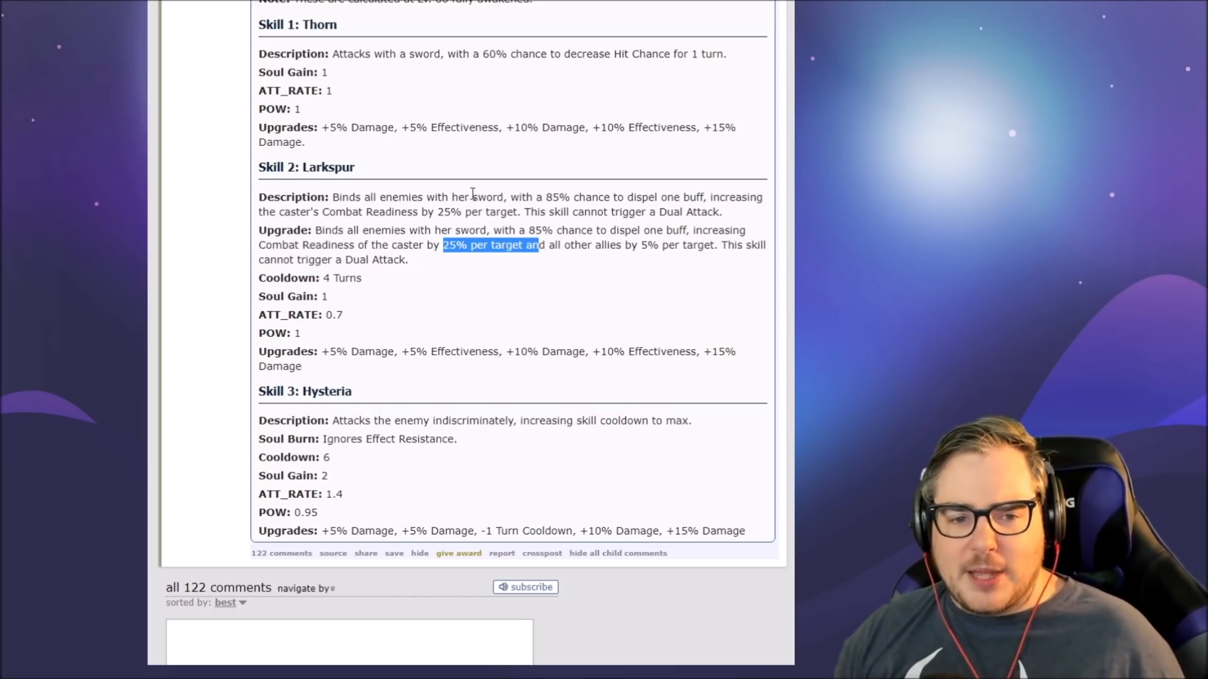
# Step: Highlight and clear 'indiscriminately' in the Hysteria text, then return up to Lidica's S3 animation
pyautogui.scroll(-3)
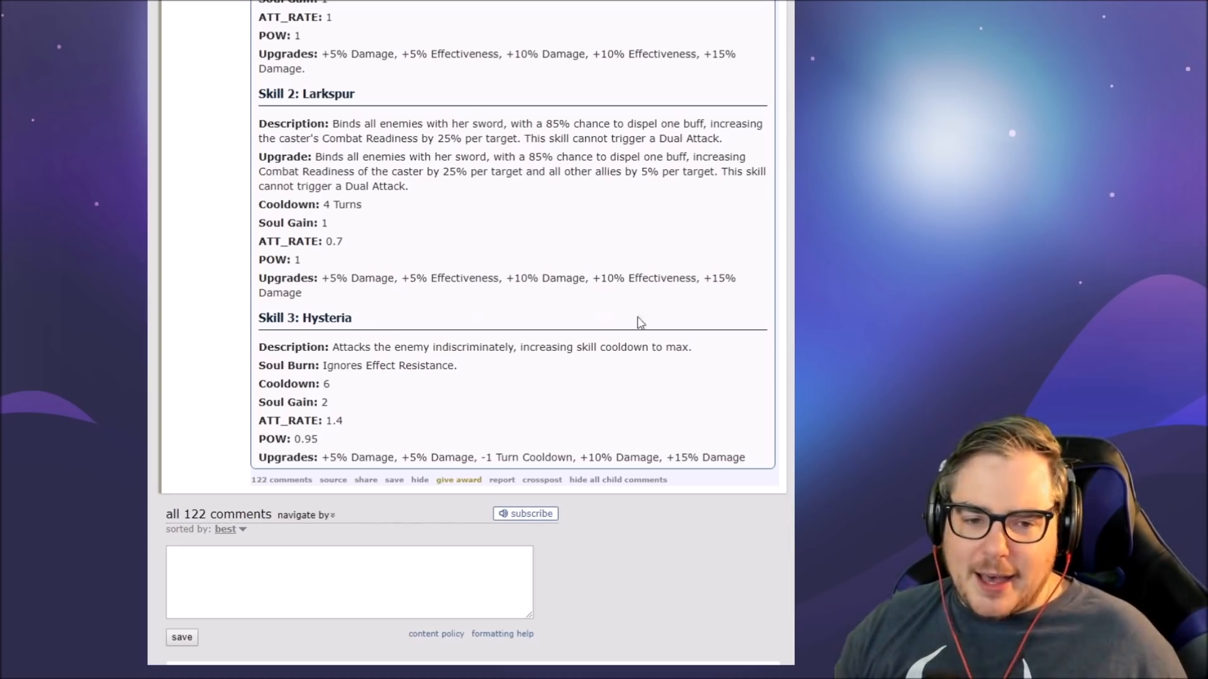
pyautogui.moveTo(452, 386)
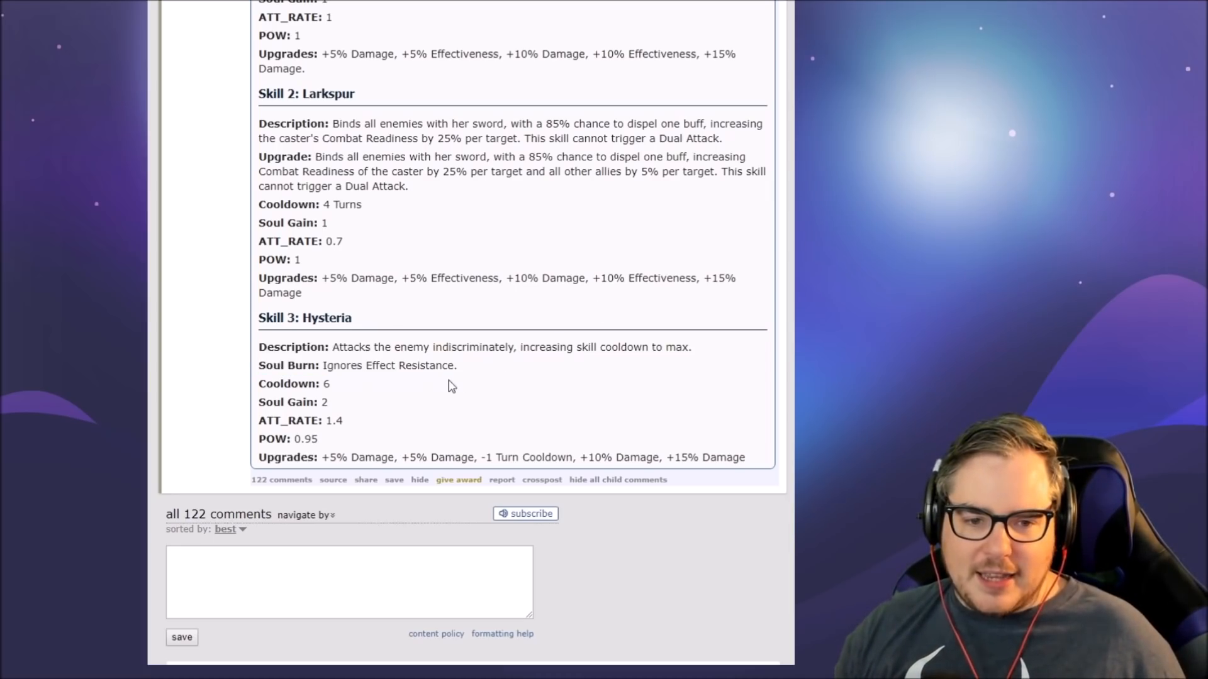
pyautogui.moveTo(341, 420)
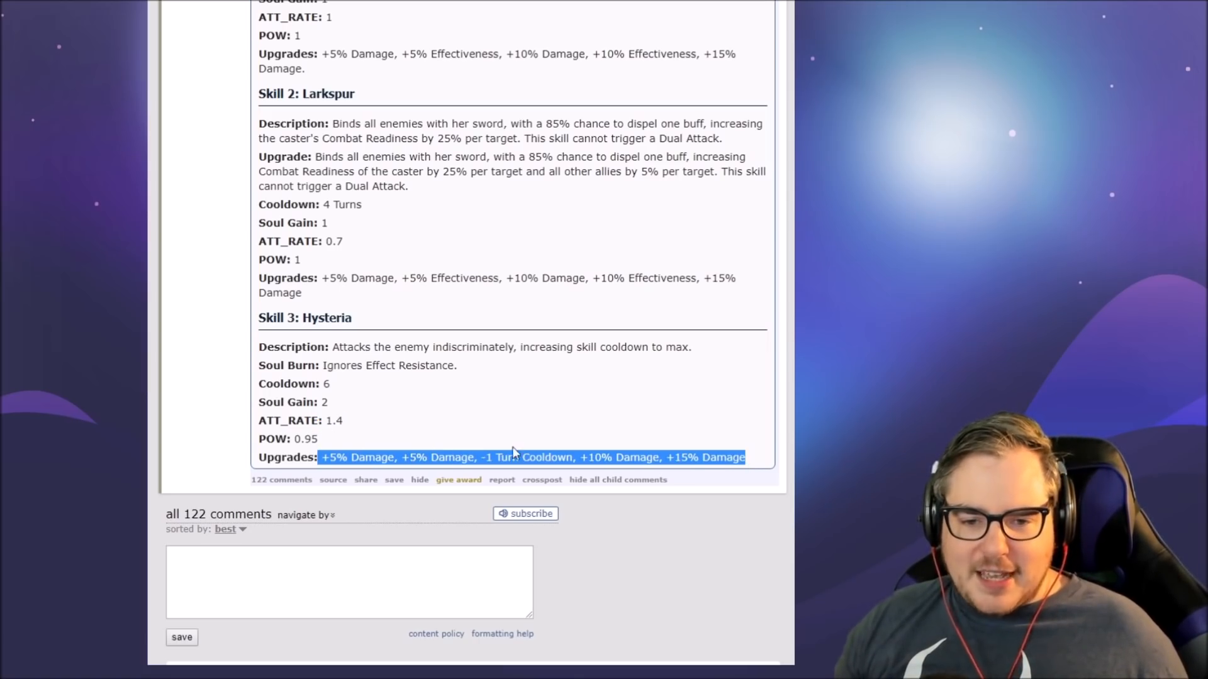
pyautogui.click(500, 294)
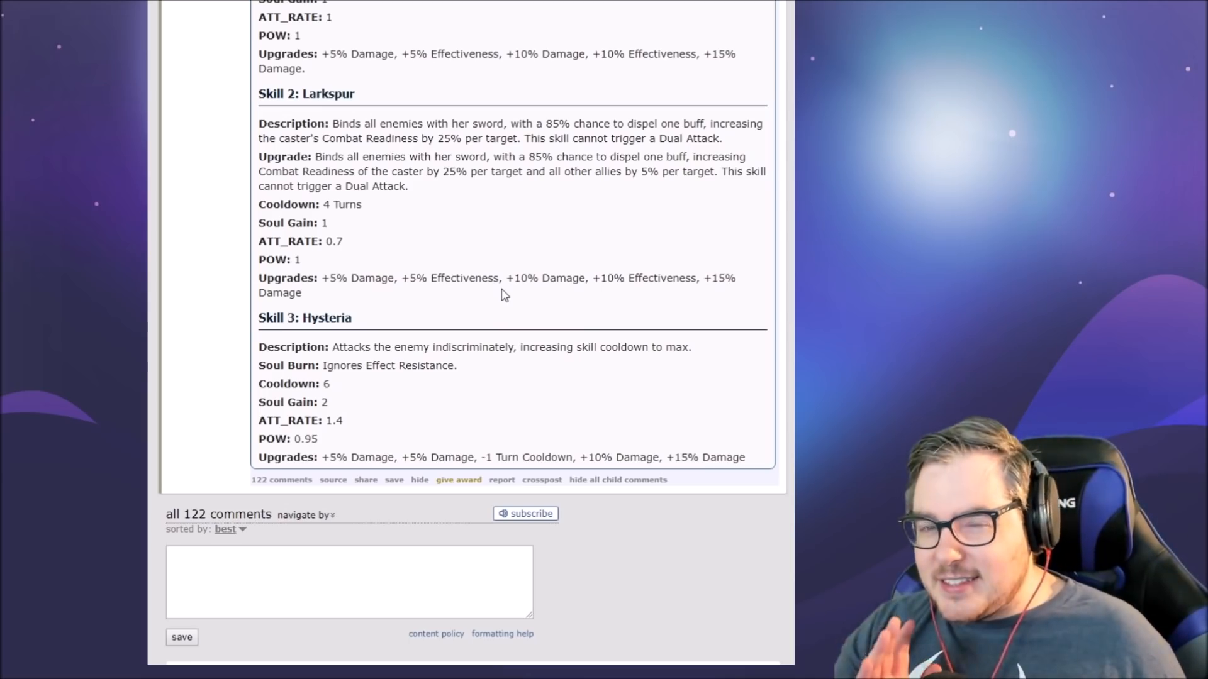
pyautogui.moveTo(511, 345)
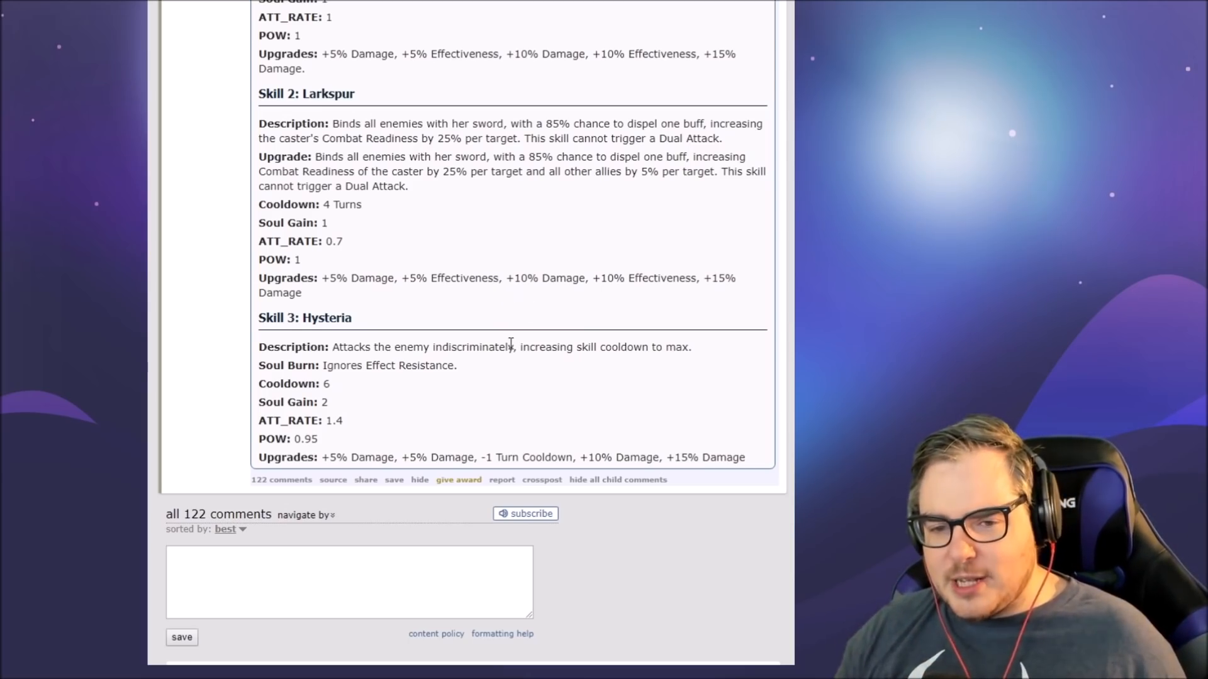
pyautogui.doubleClick(472, 347)
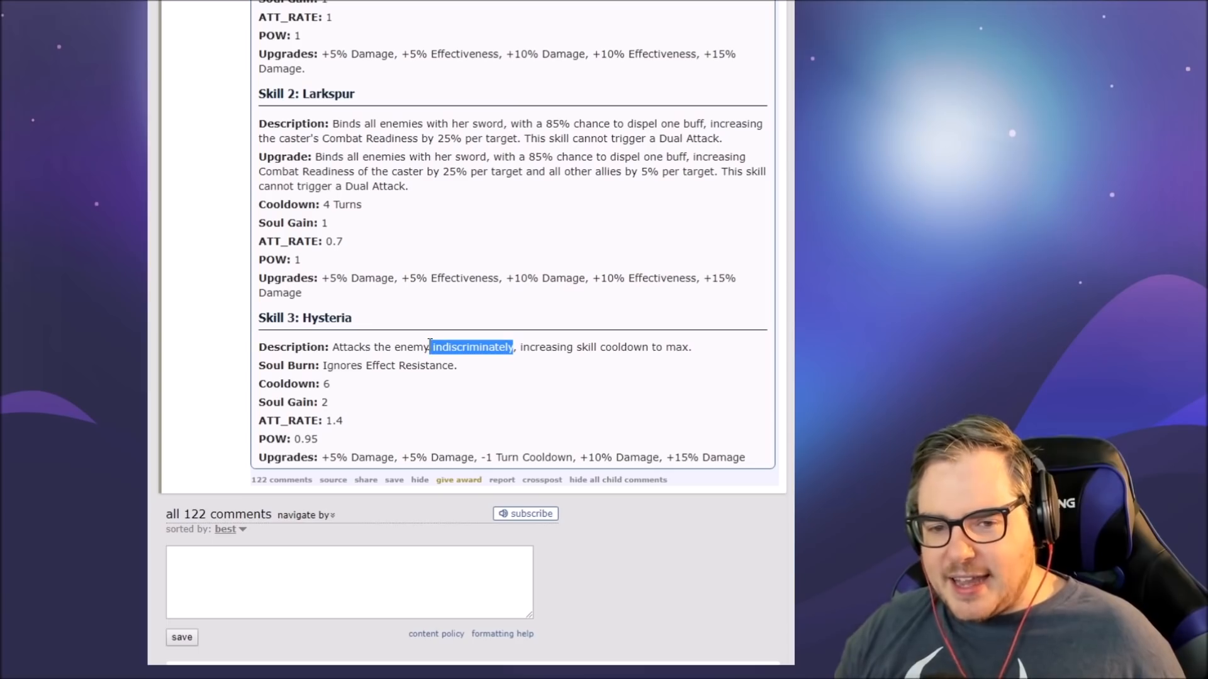
pyautogui.click(429, 348)
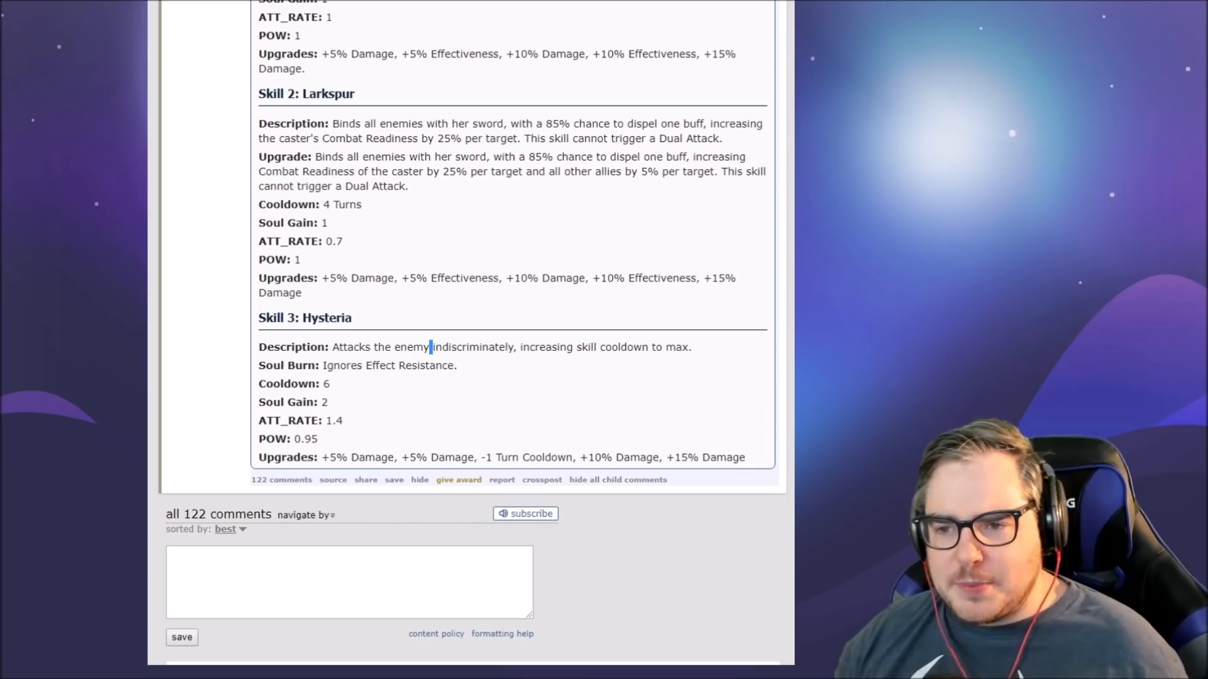
pyautogui.moveTo(775, 390)
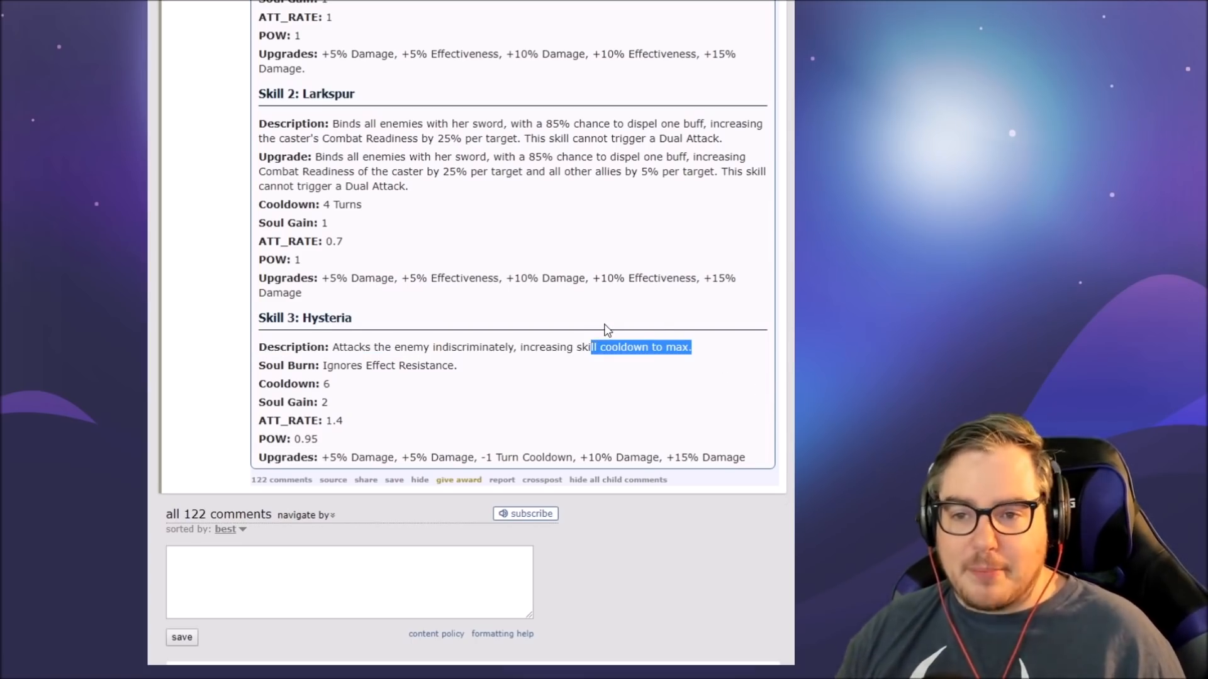
pyautogui.scroll(3)
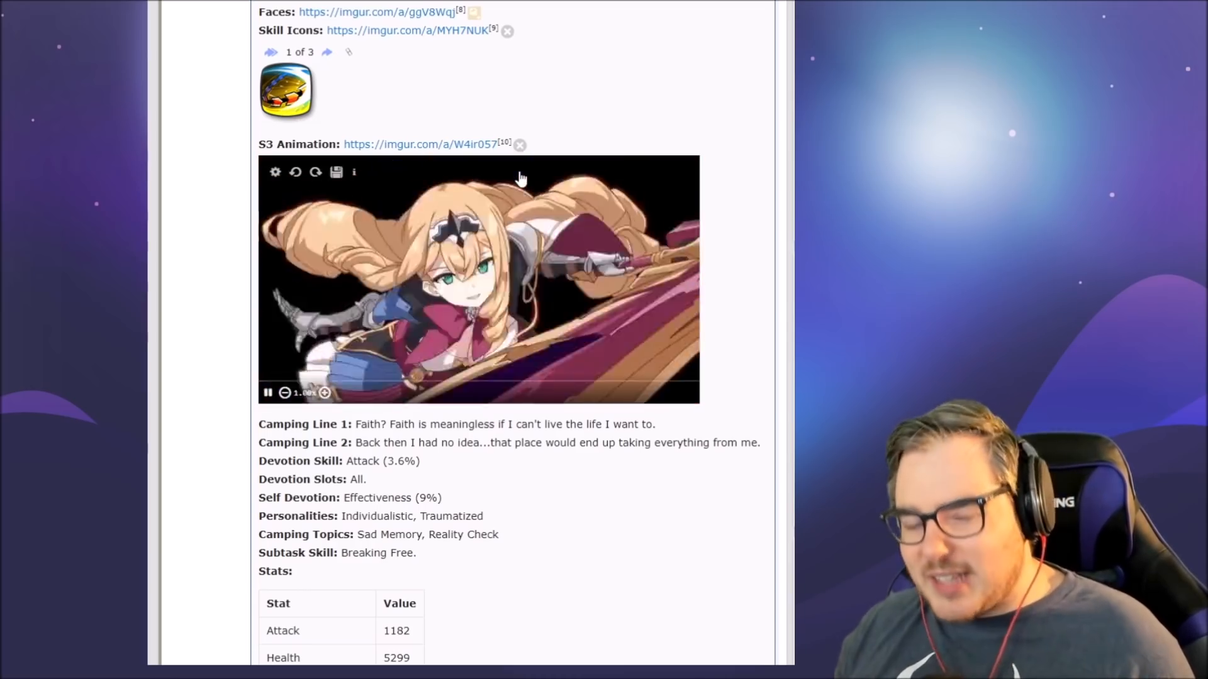
# Step: Scroll back up past Pavel and Khawana to the top of the post with the Lidica S2 note
pyautogui.scroll(3)
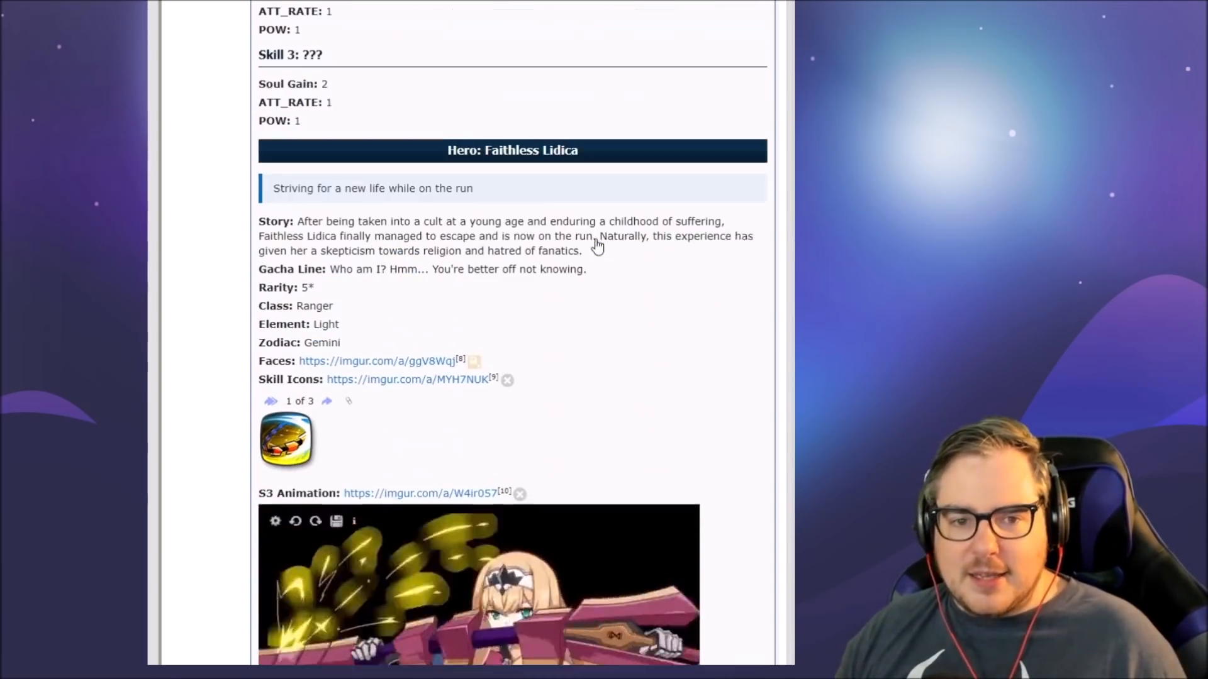
pyautogui.scroll(-3)
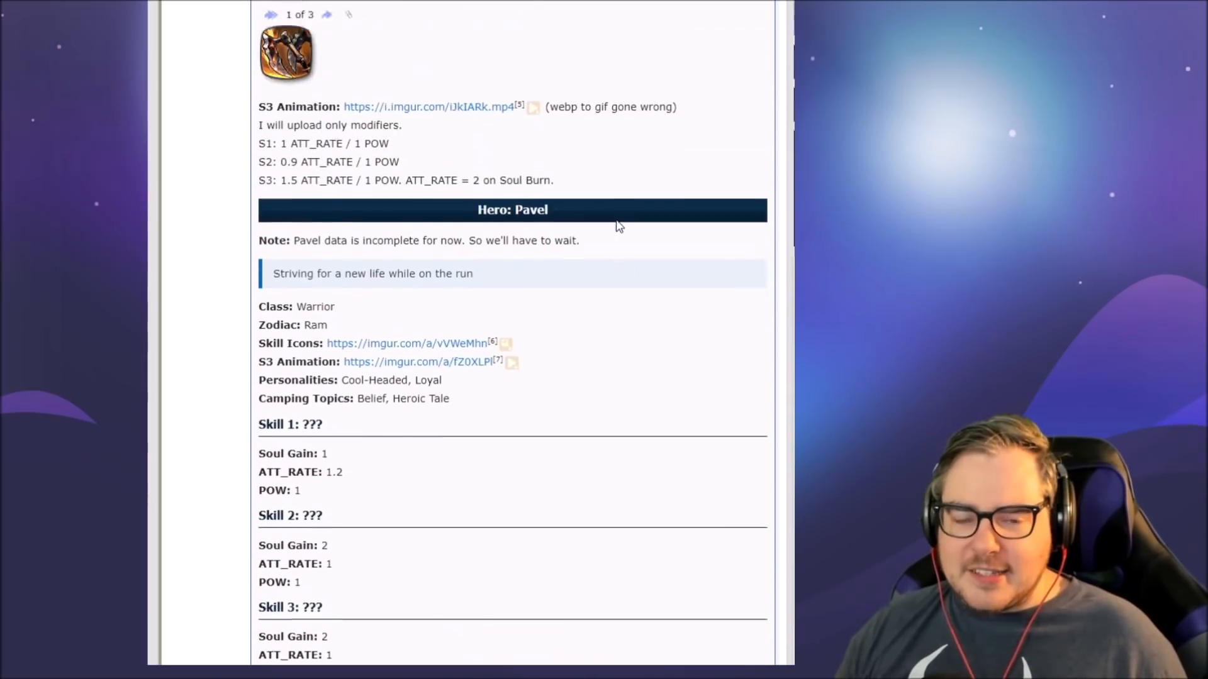
pyautogui.scroll(3)
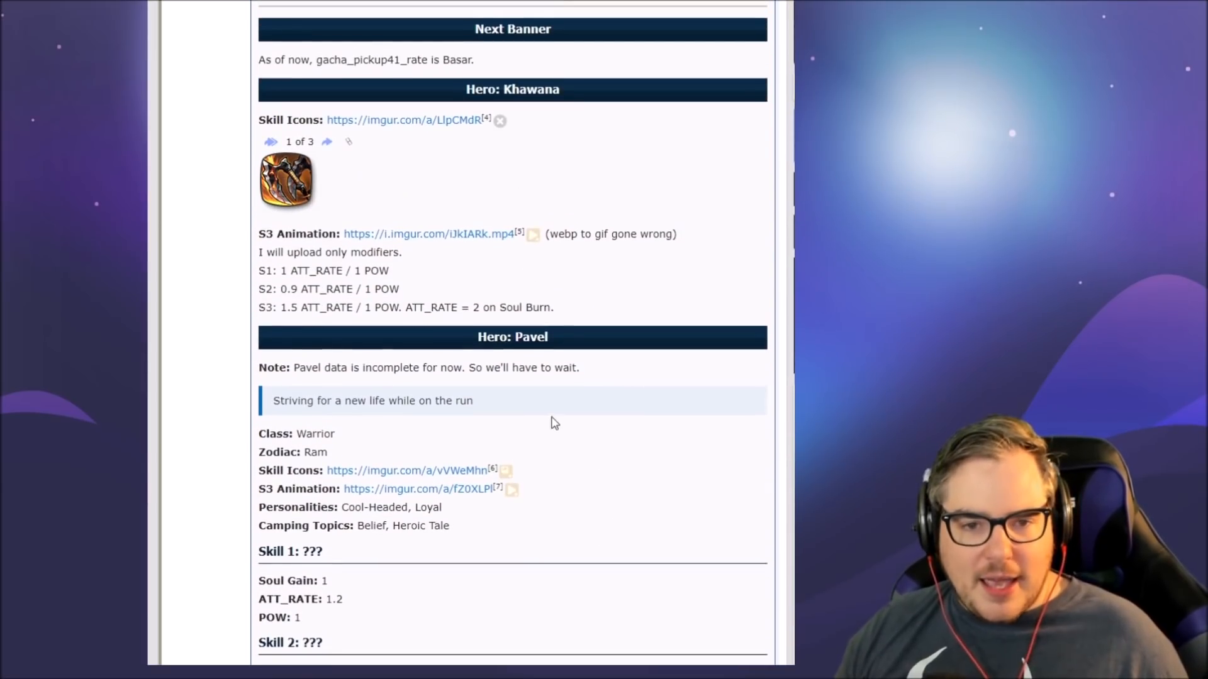
pyautogui.scroll(3)
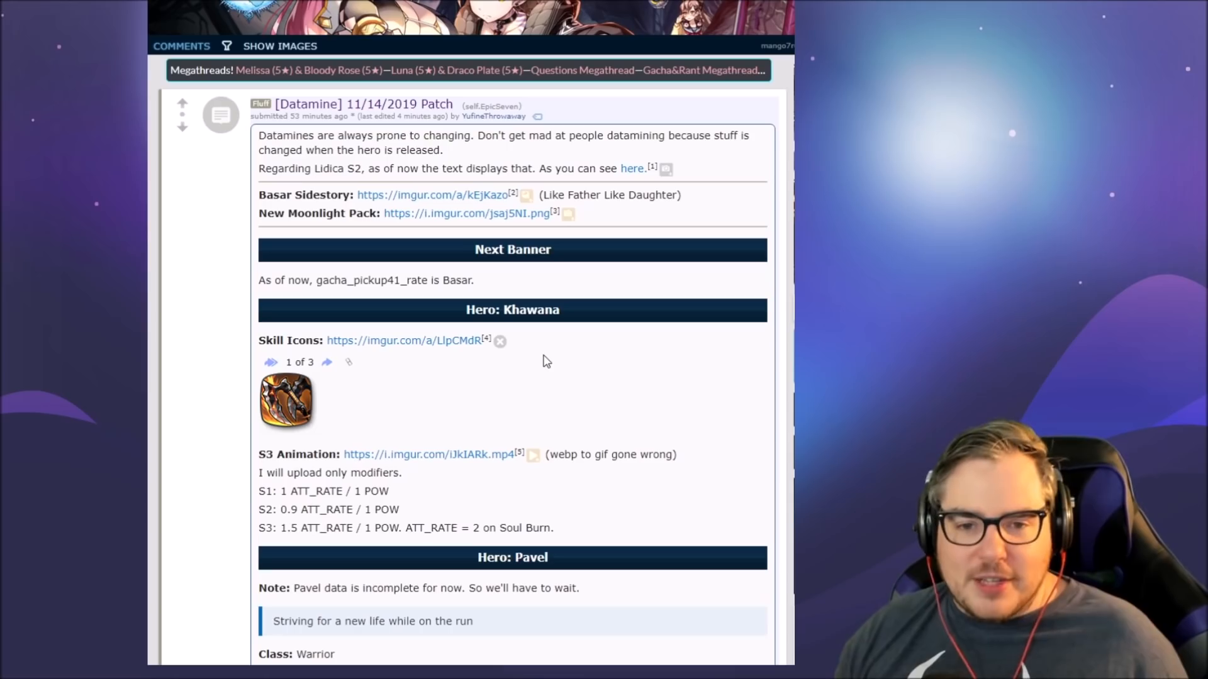
pyautogui.moveTo(667, 169)
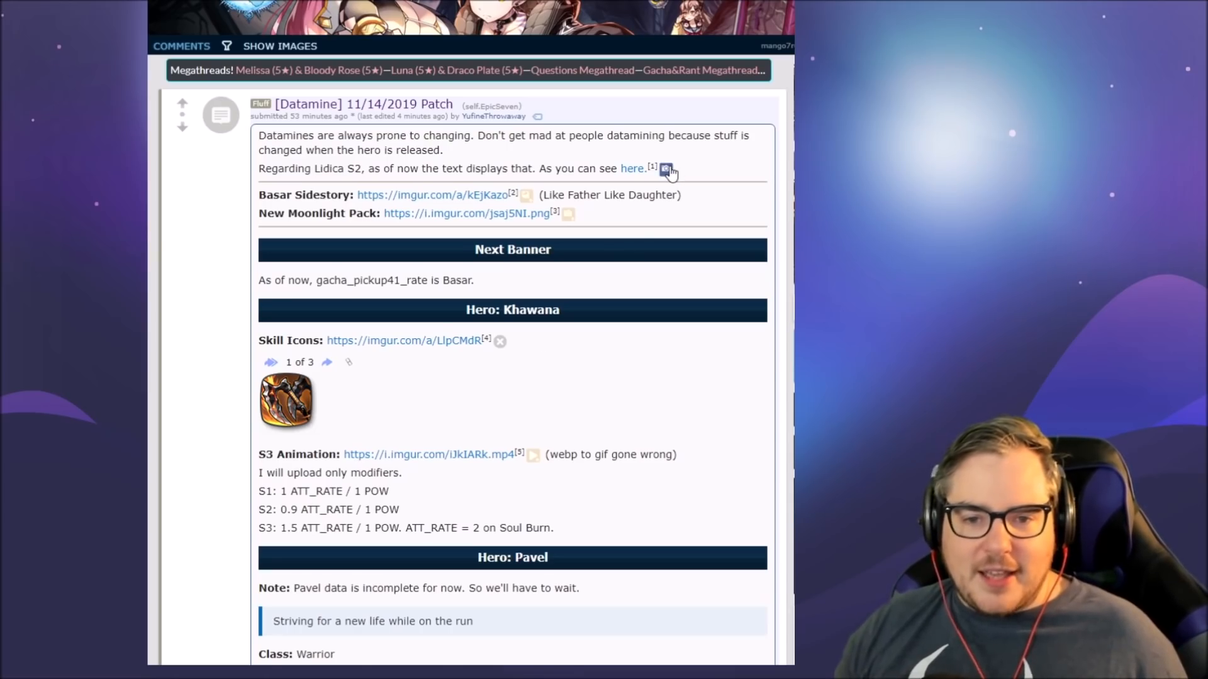
# Step: Expand the Lidica S2 text image inline to show the raw skill description strings
pyautogui.click(664, 169)
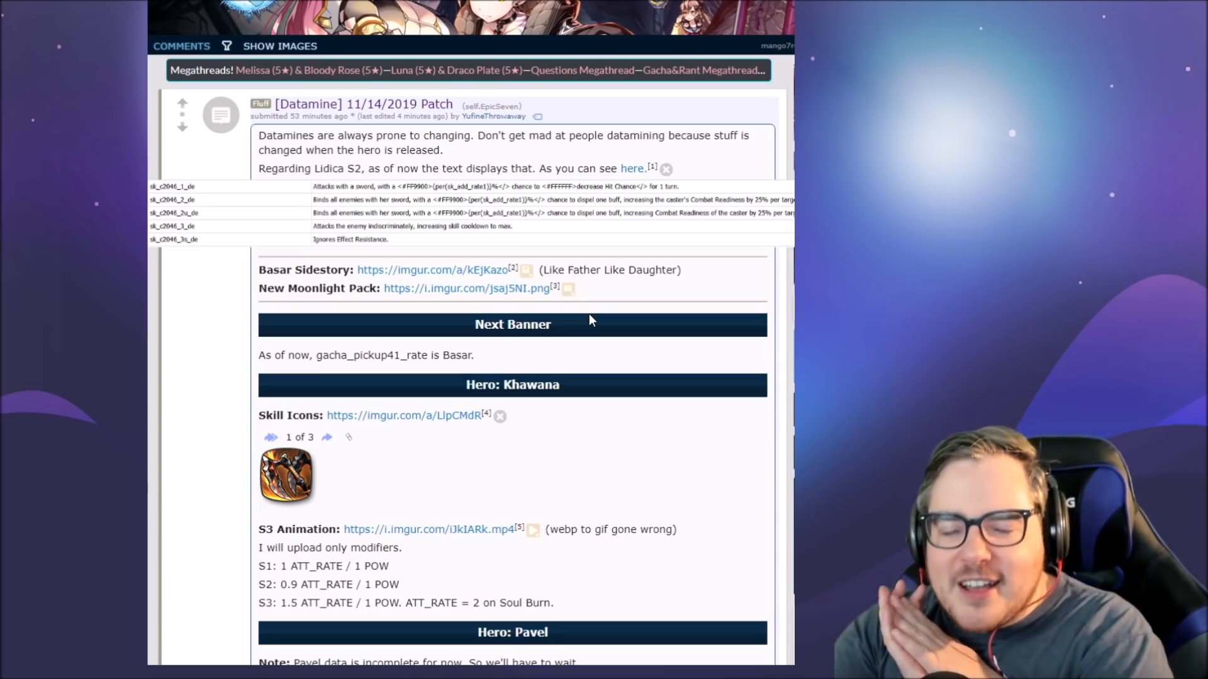
pyautogui.moveTo(645, 246)
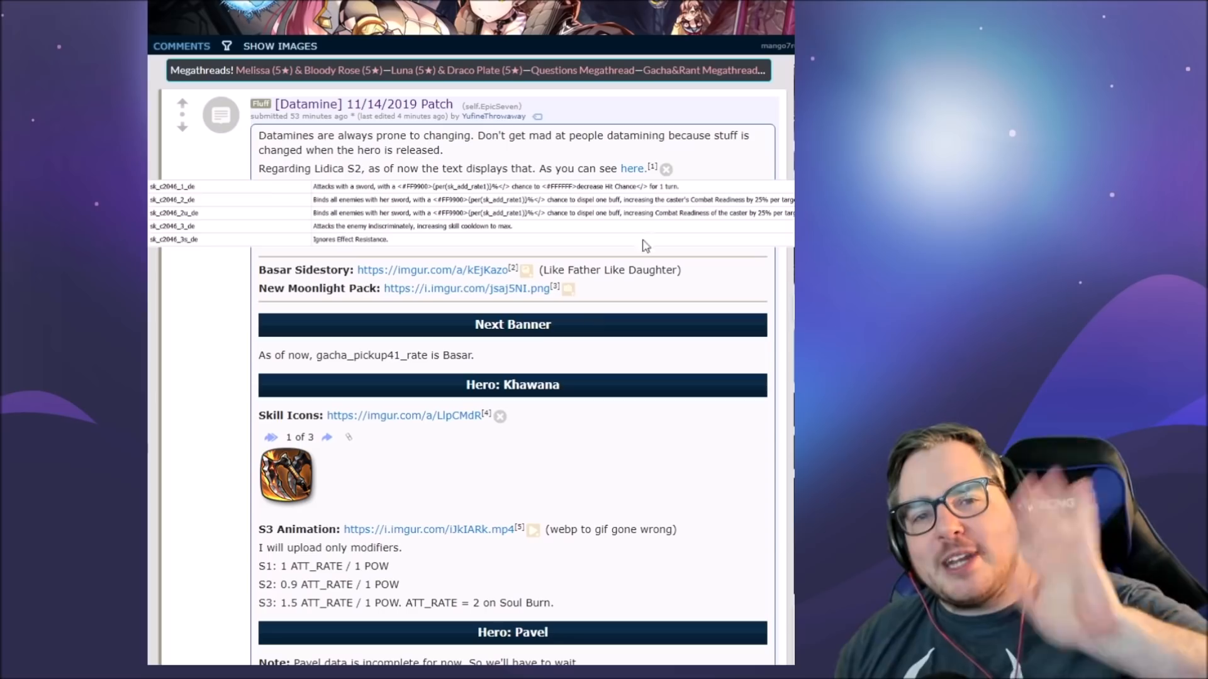